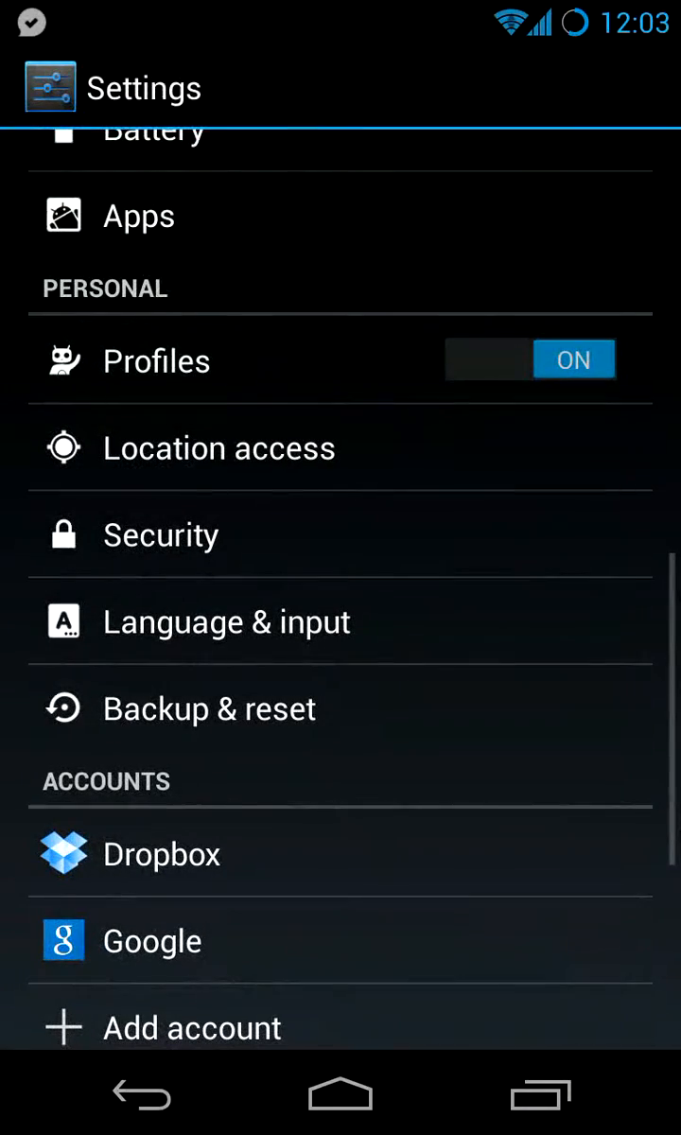
- Navigate the settings menus to reach the Profiles settings screen
left_click(155, 359)
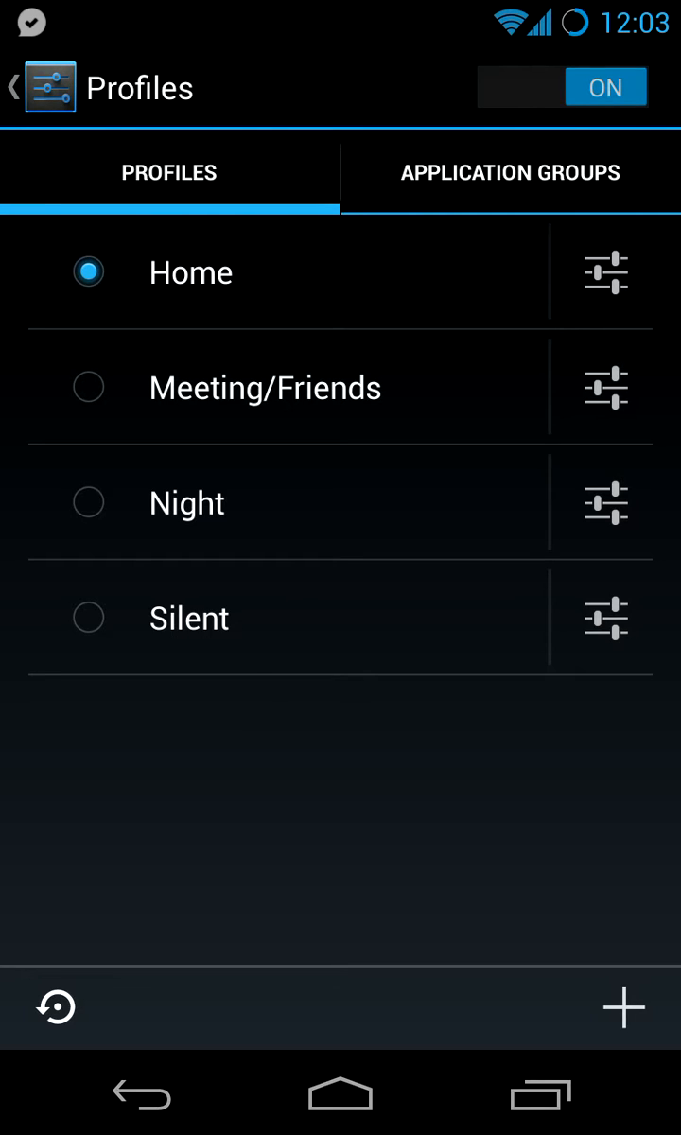
left_click(15, 87)
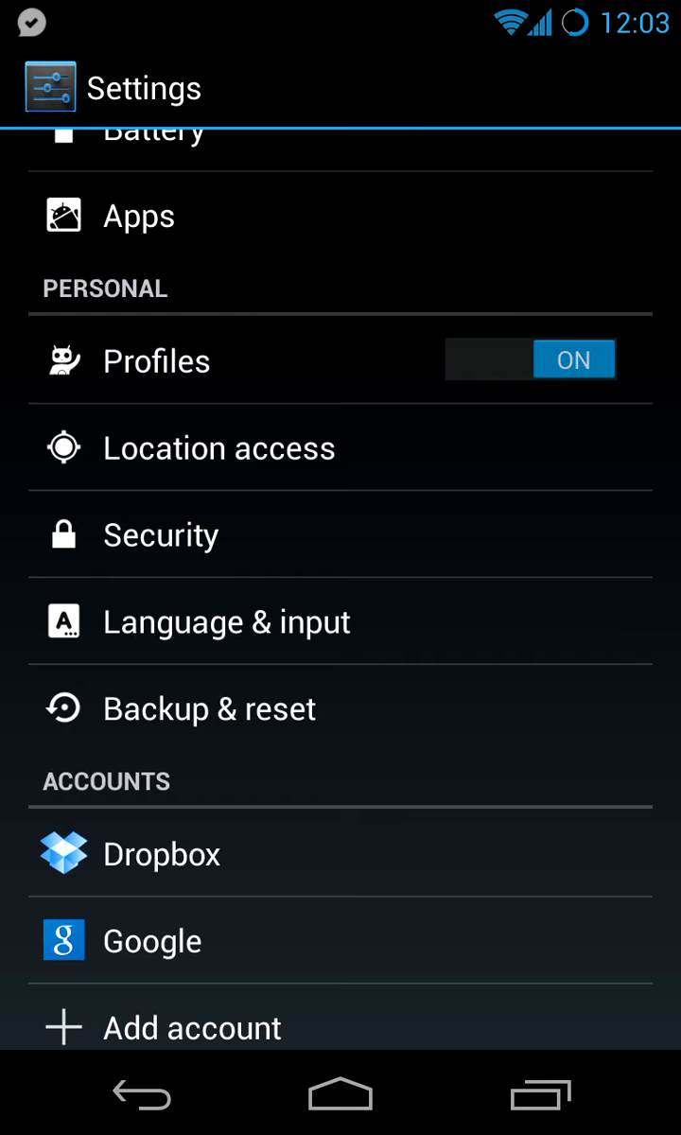
scroll("down", 3)
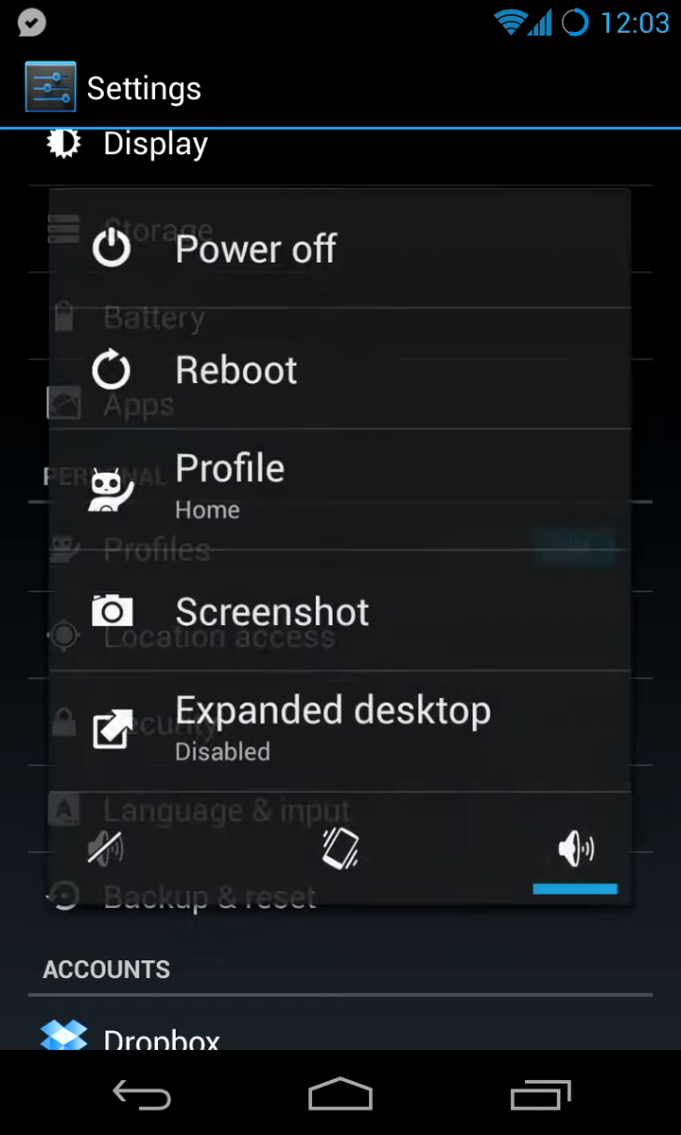
left_click(229, 467)
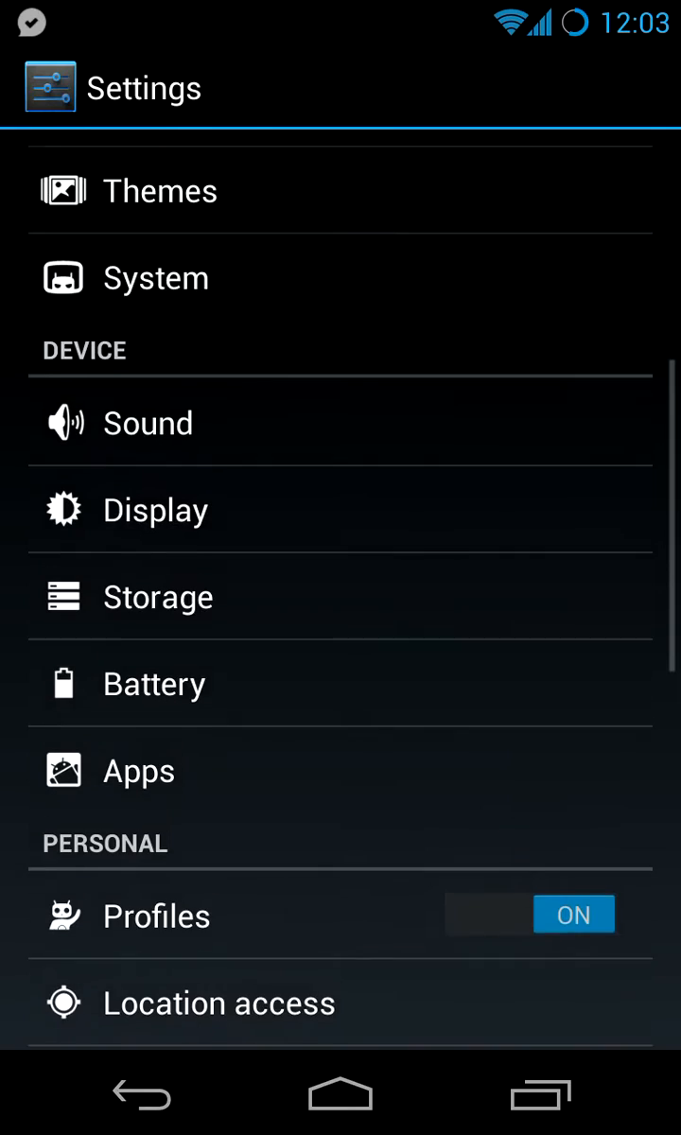
left_click(155, 276)
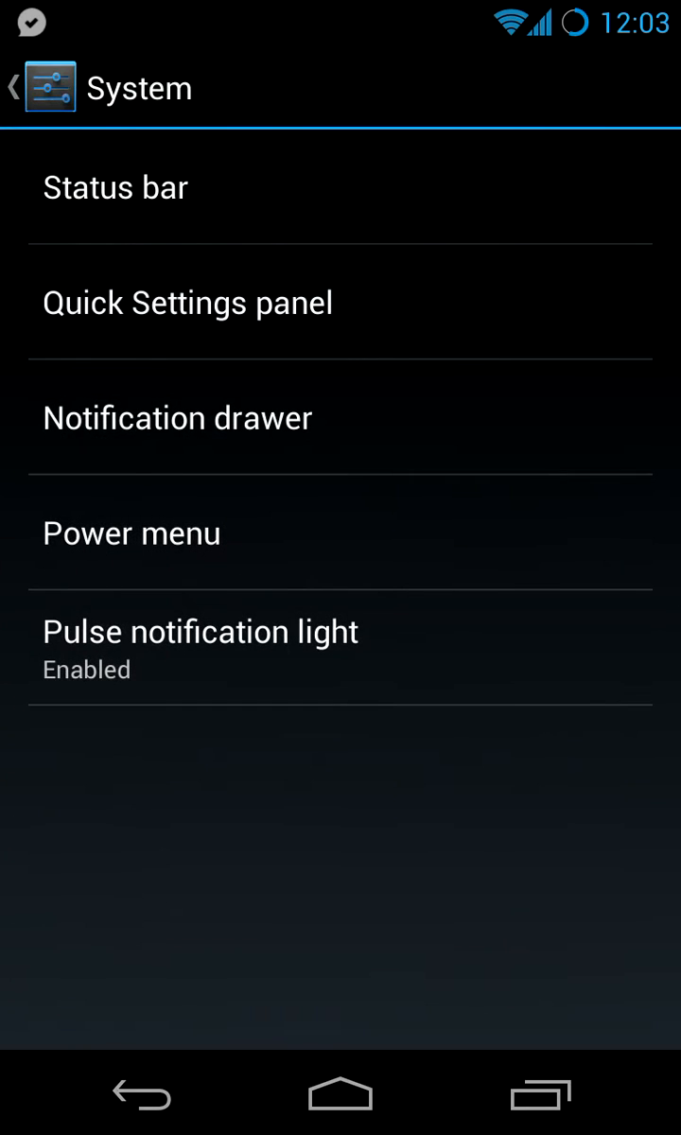
left_click(133, 534)
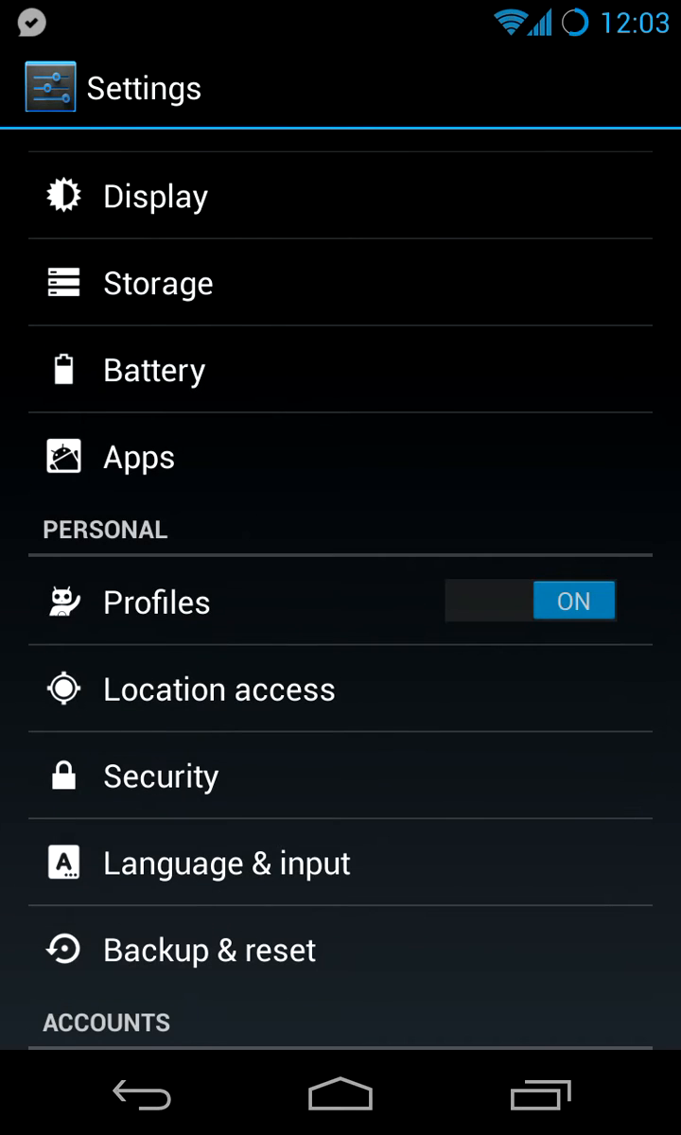
left_click(155, 602)
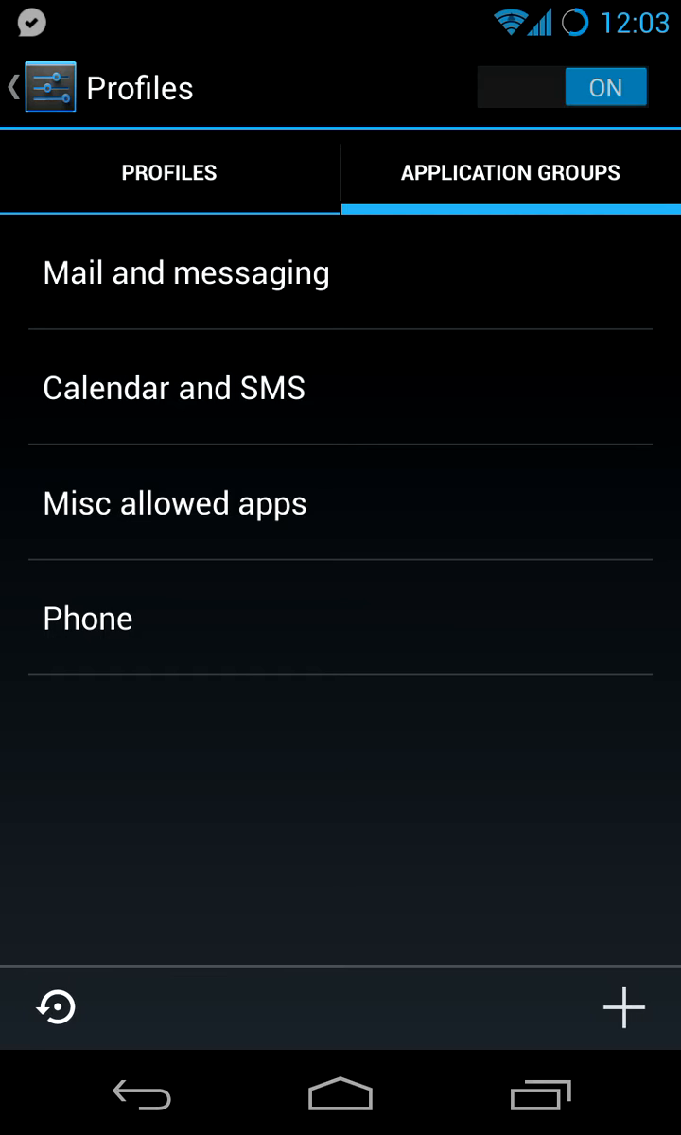
- Review the Mail and messaging and Misc allowed apps application groups, then return to the Profiles list
left_click(369, 644)
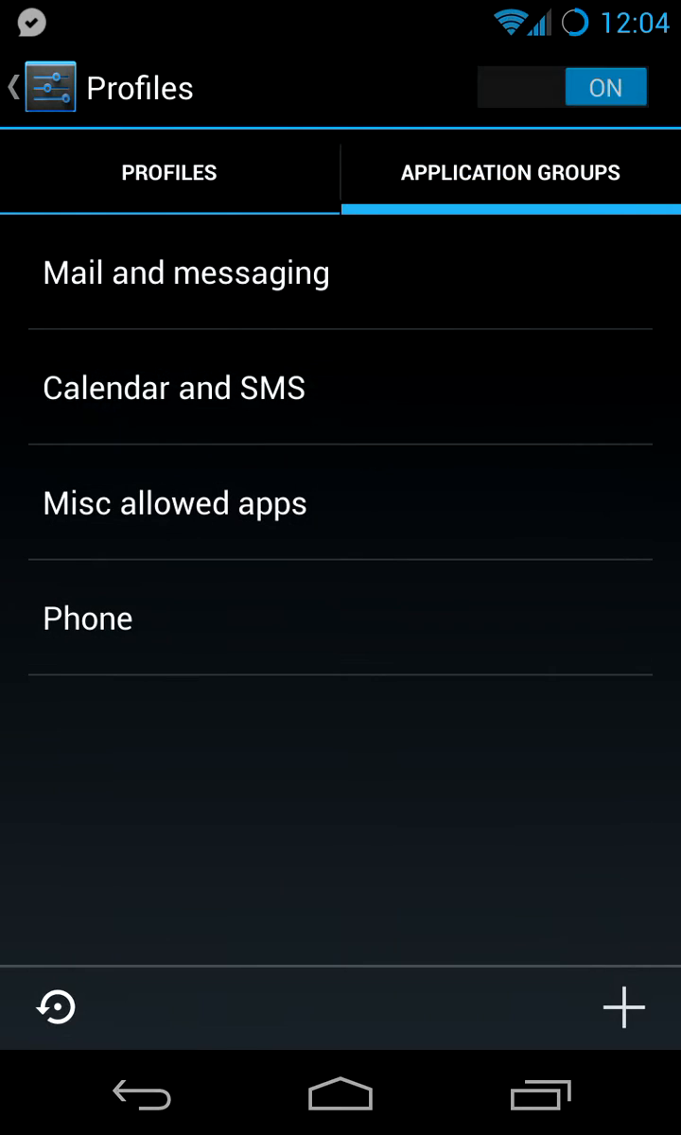
left_click(174, 386)
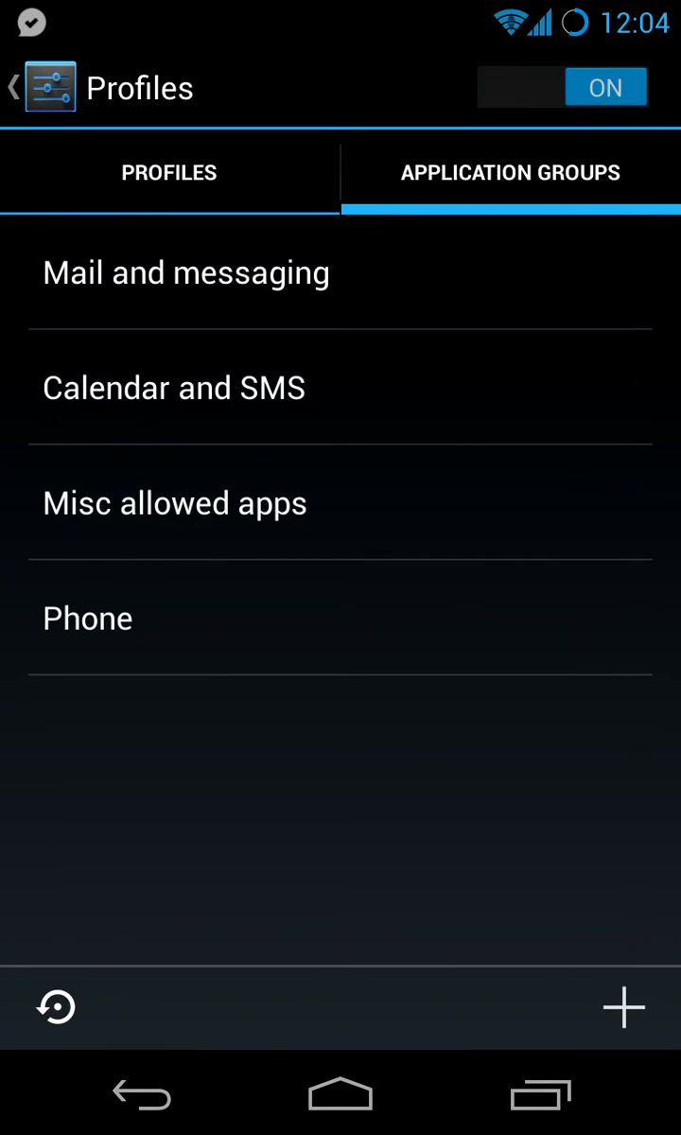
left_click(186, 273)
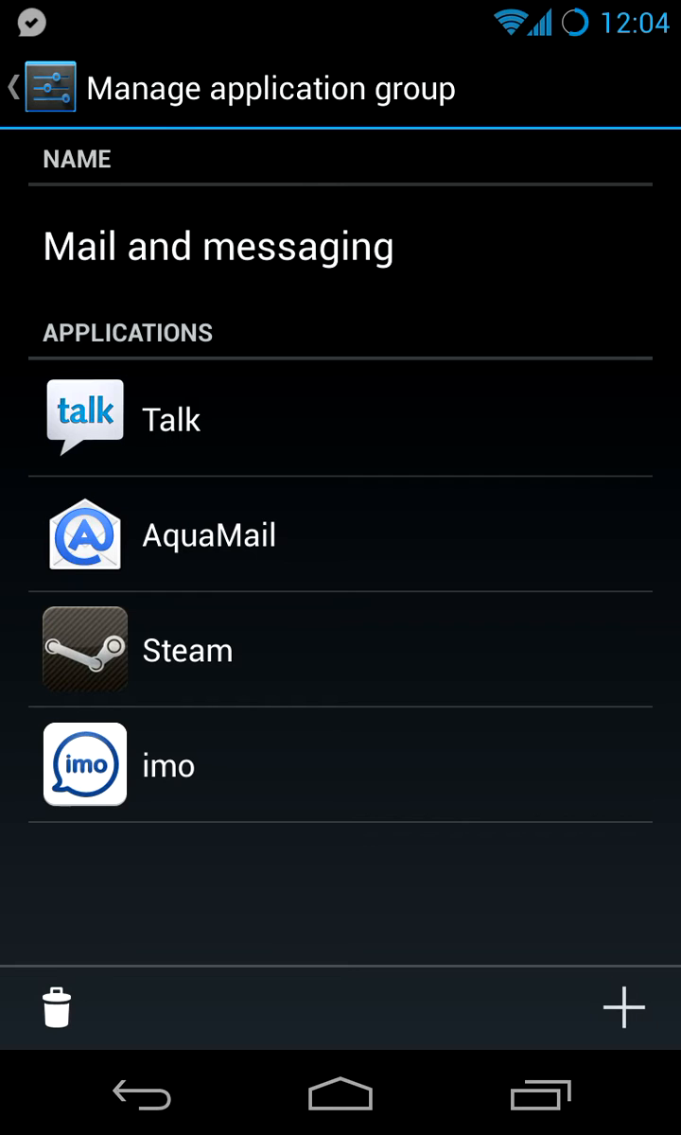
left_click(13, 87)
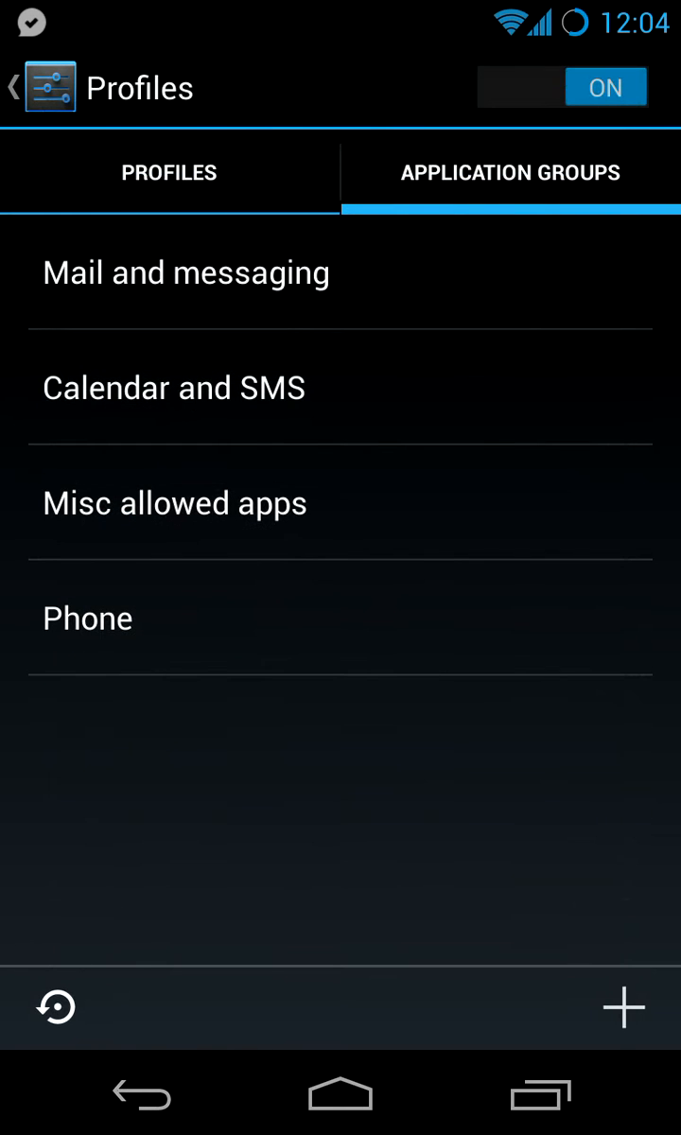
left_click(174, 503)
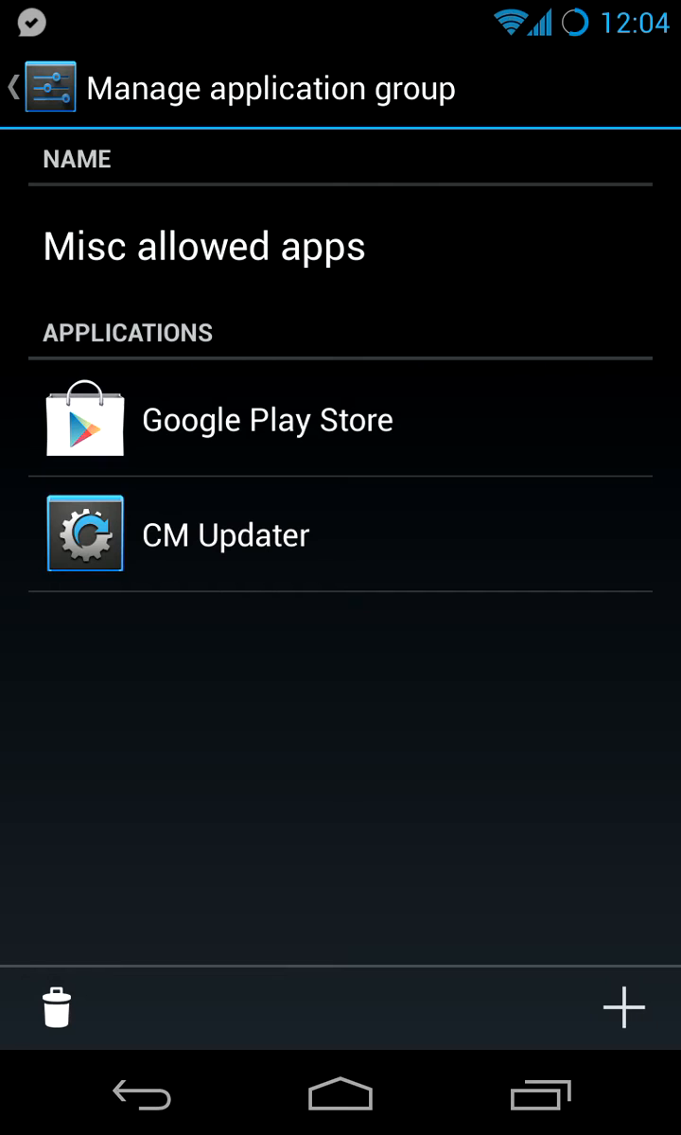
left_click(19, 87)
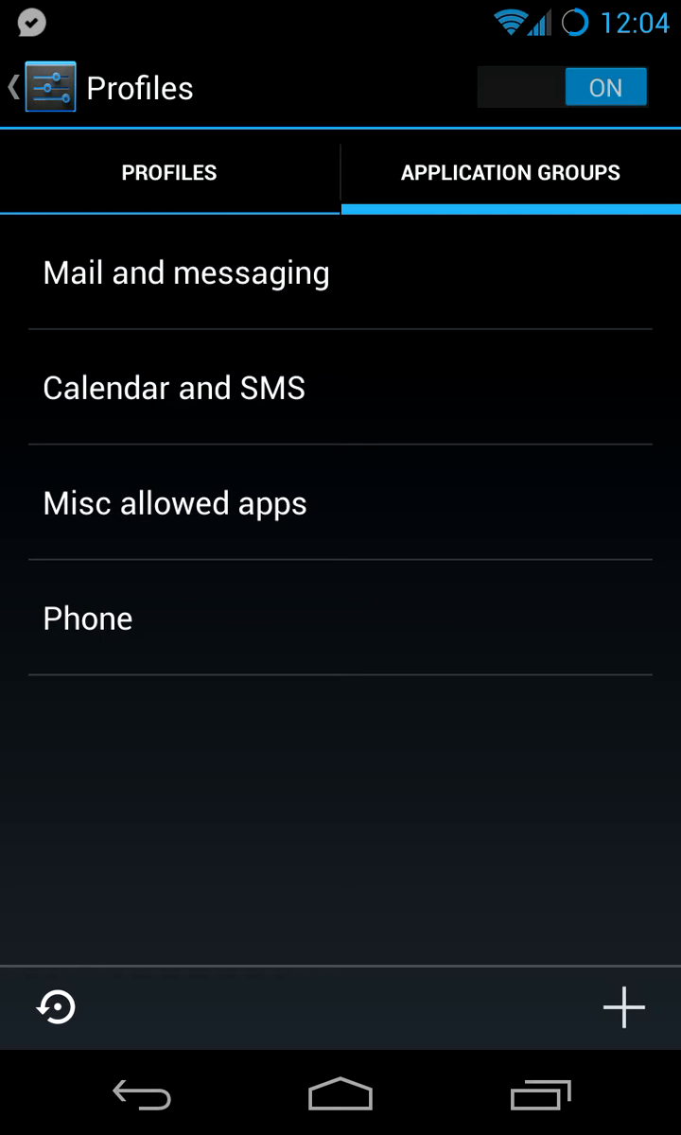
left_click(171, 172)
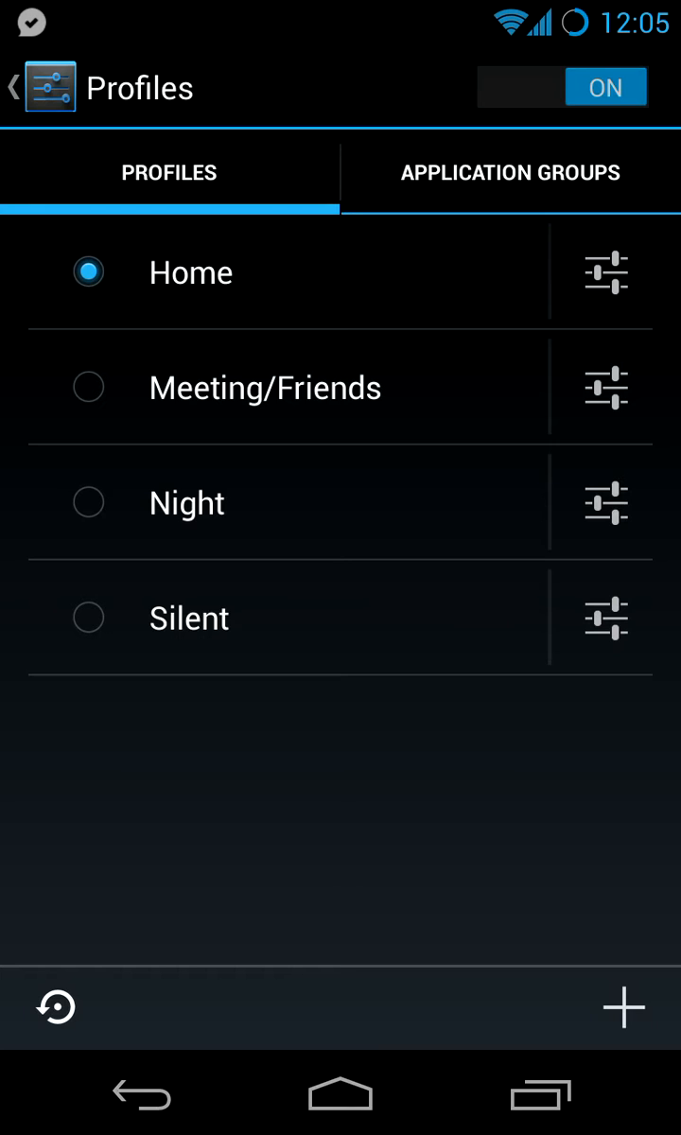
- Set a Night profile application group's notification and ring modes to Off
left_click(89, 503)
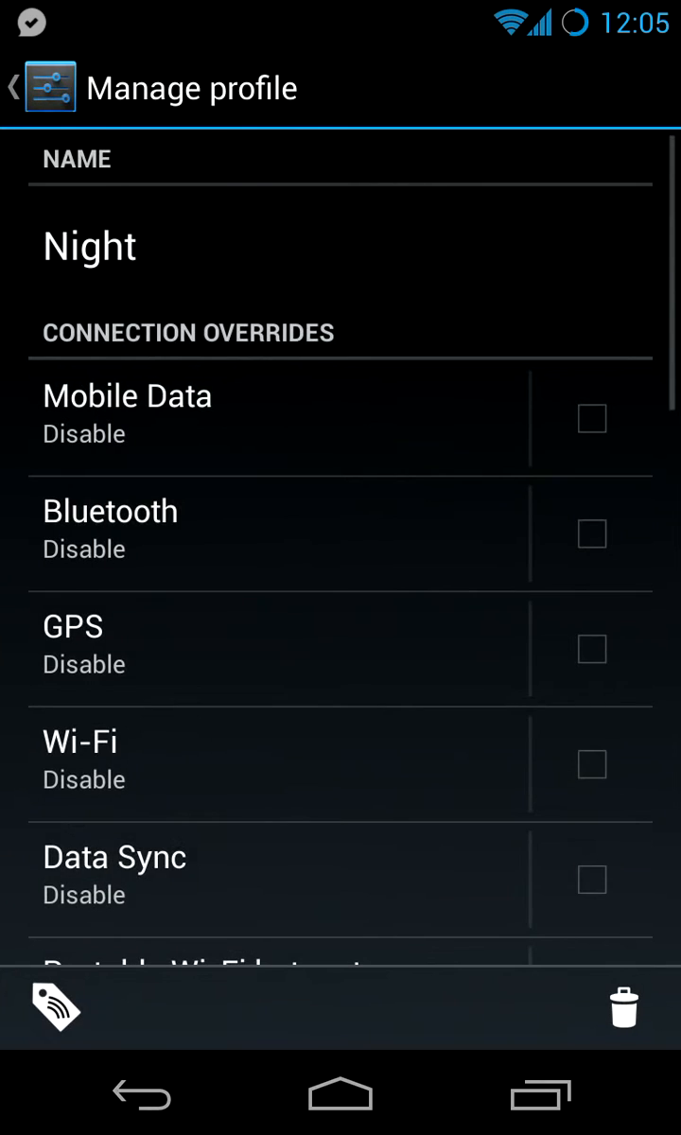
scroll("down", 3)
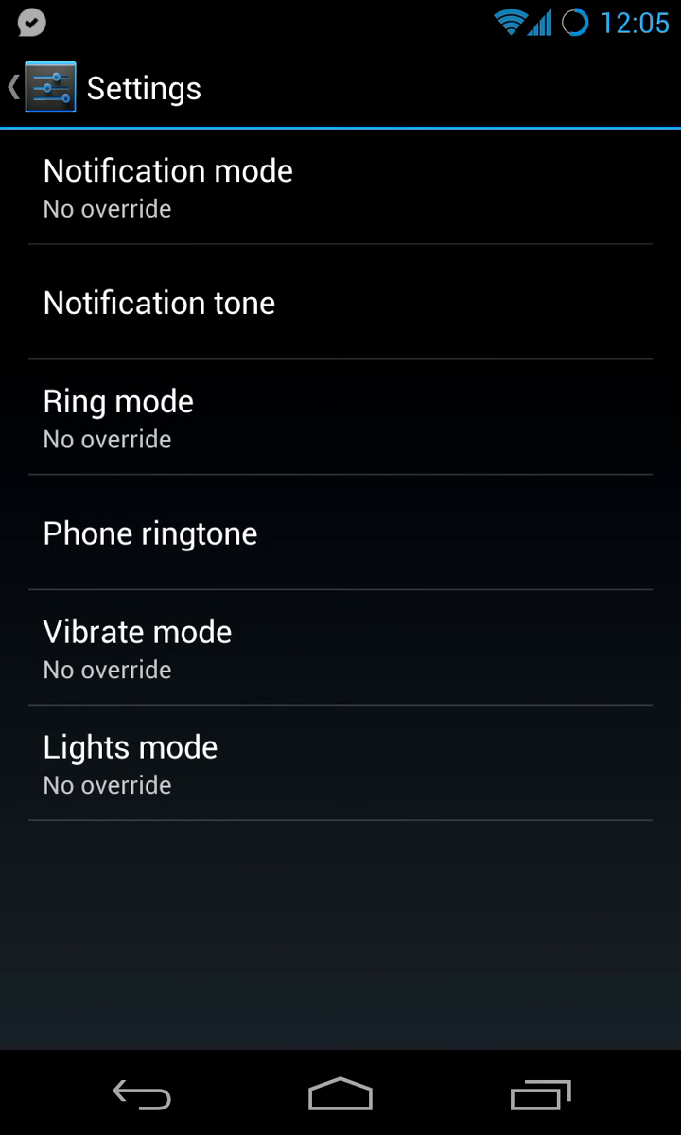
left_click(168, 189)
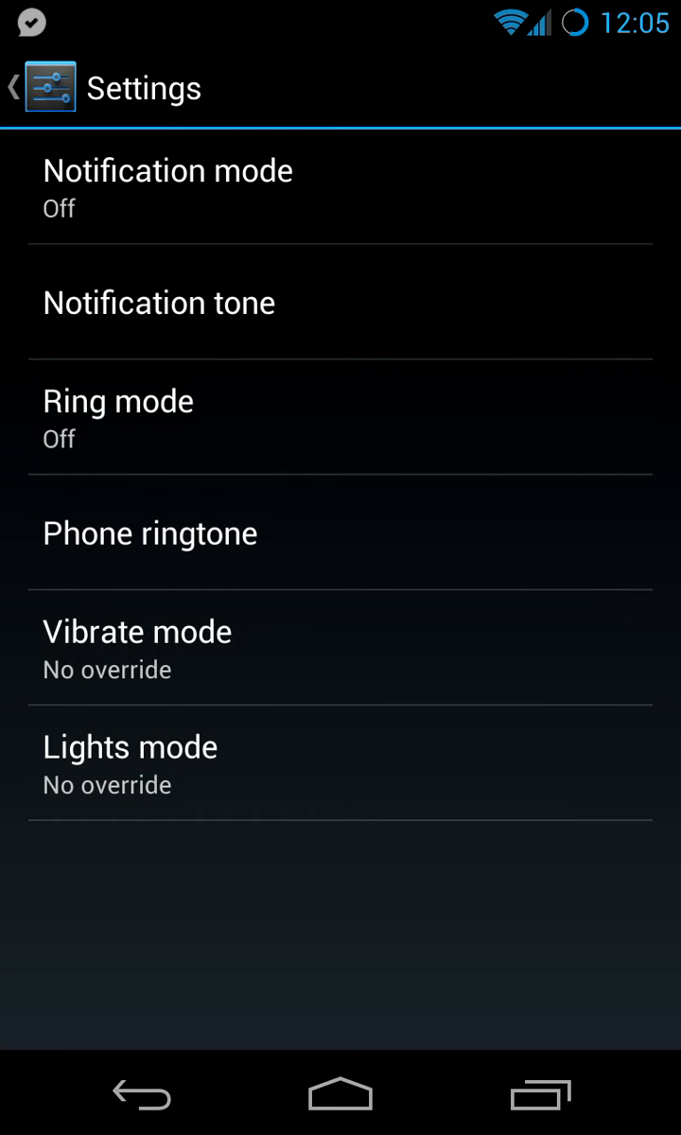
left_click(136, 651)
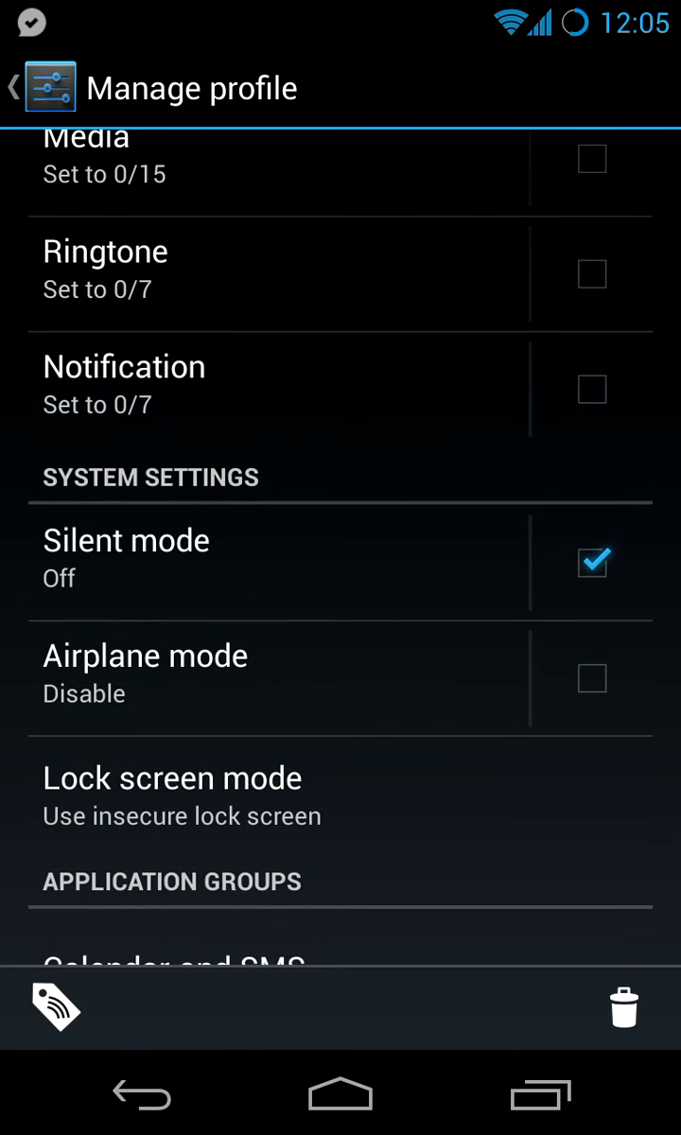
- Try Night's silent mode at Mute, leave it at Off, and return to the Profiles list
scroll("down", 3)
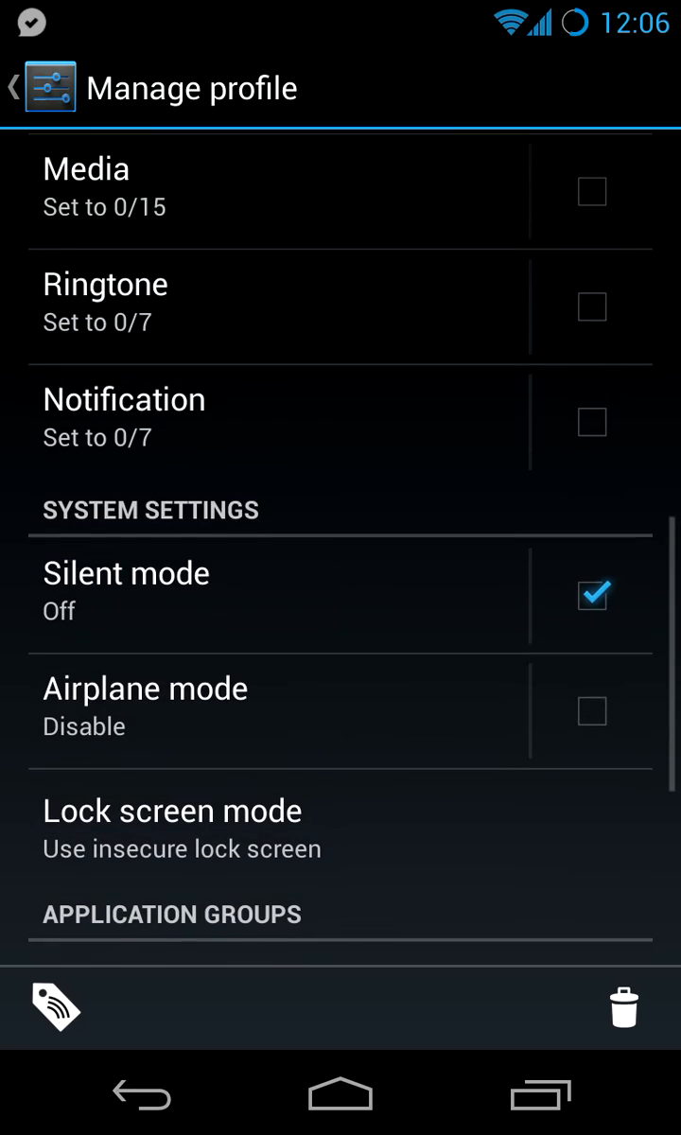
left_click(125, 572)
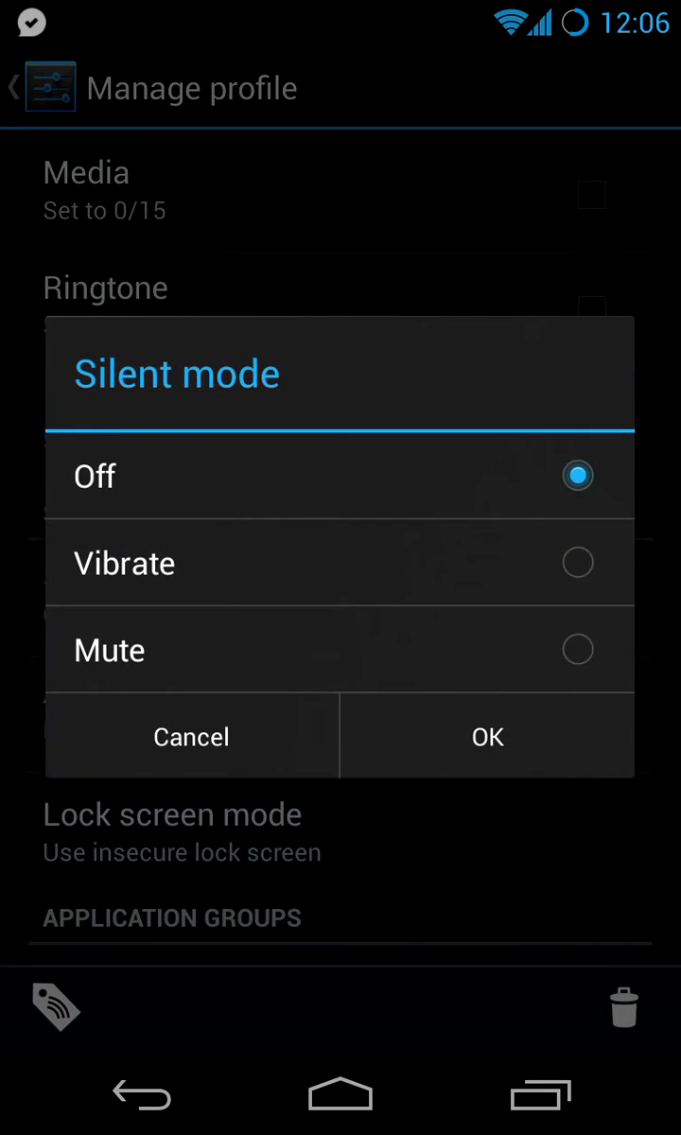
left_click(487, 737)
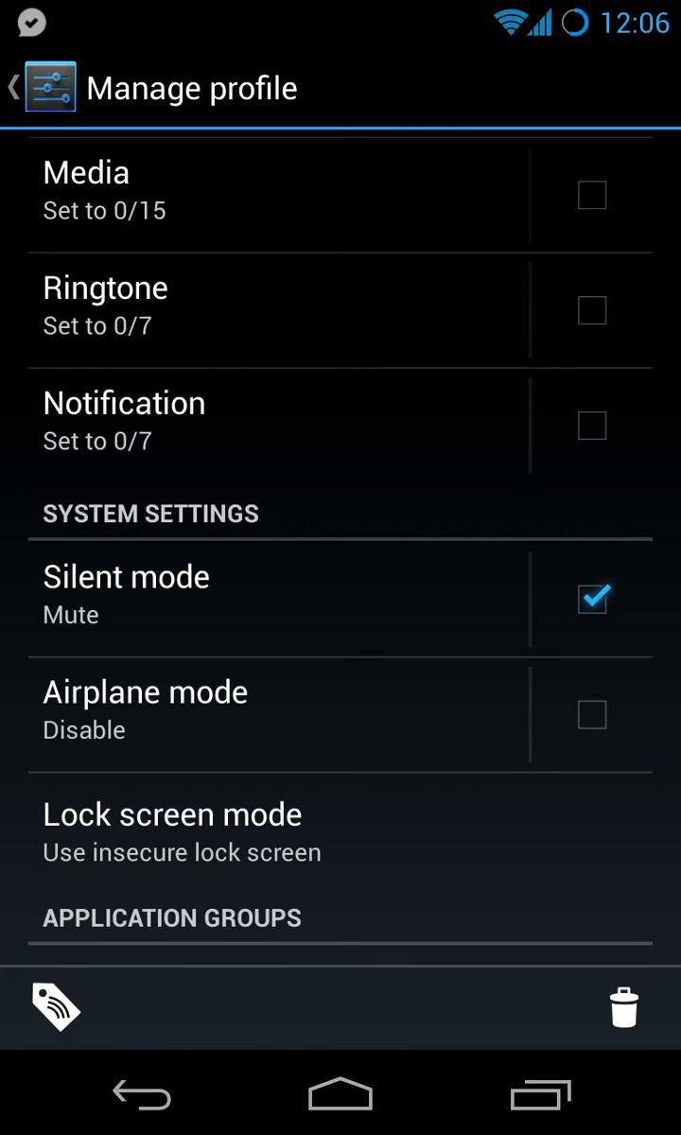
left_click(125, 575)
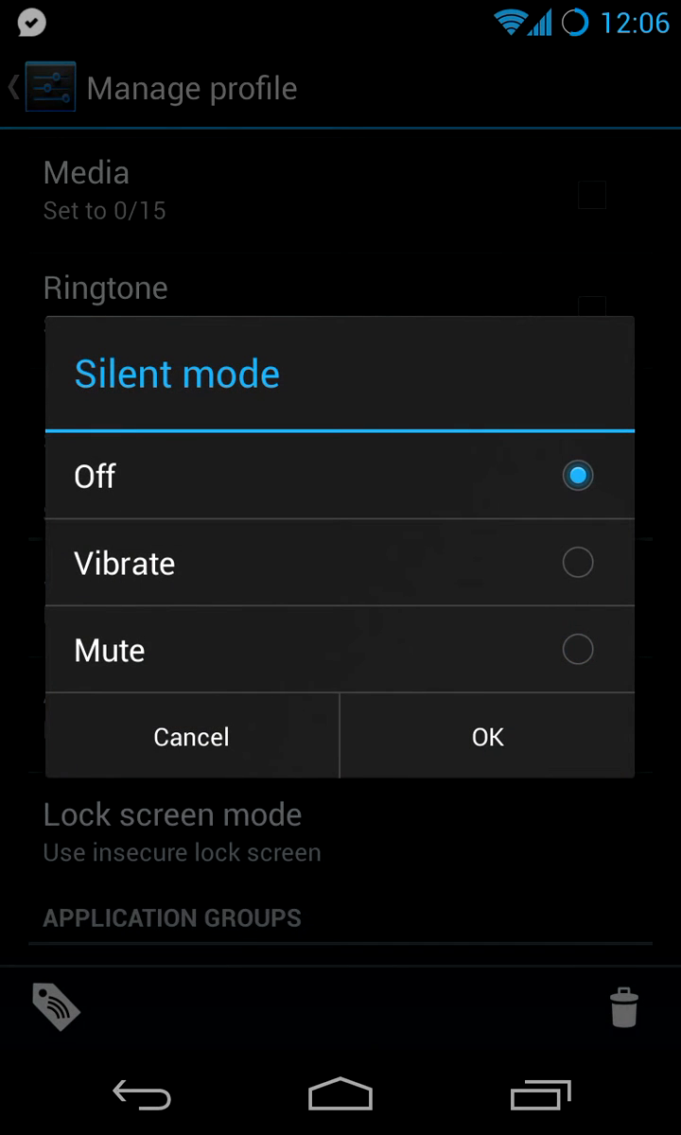
left_click(488, 738)
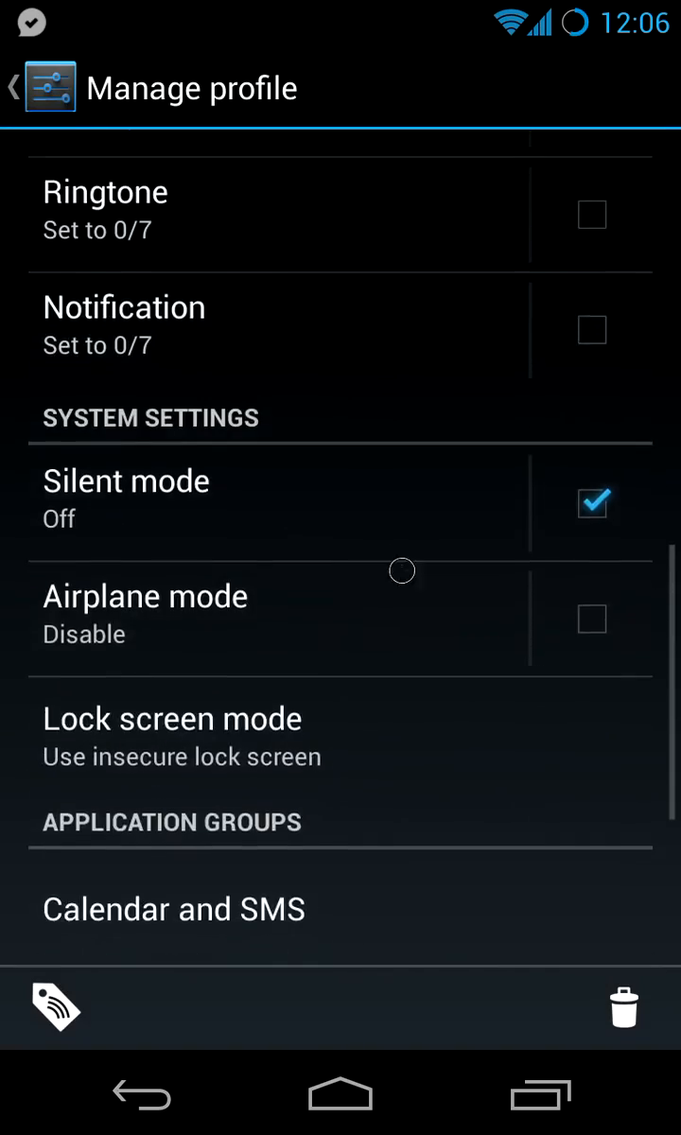
scroll("down", 3)
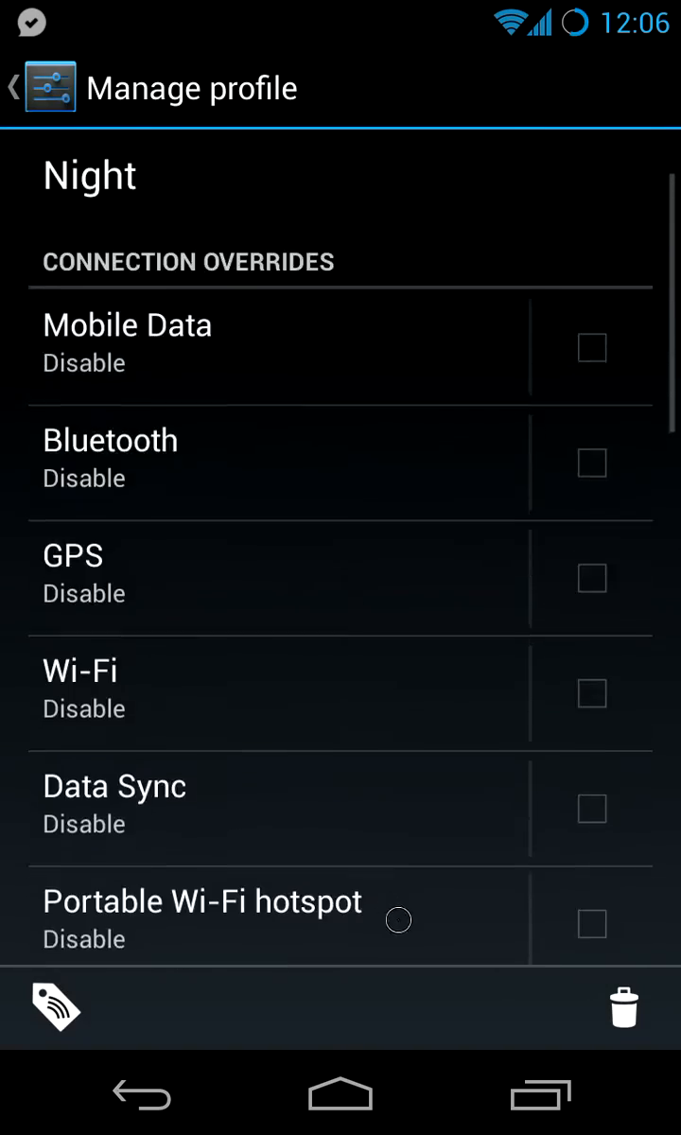
left_click(15, 87)
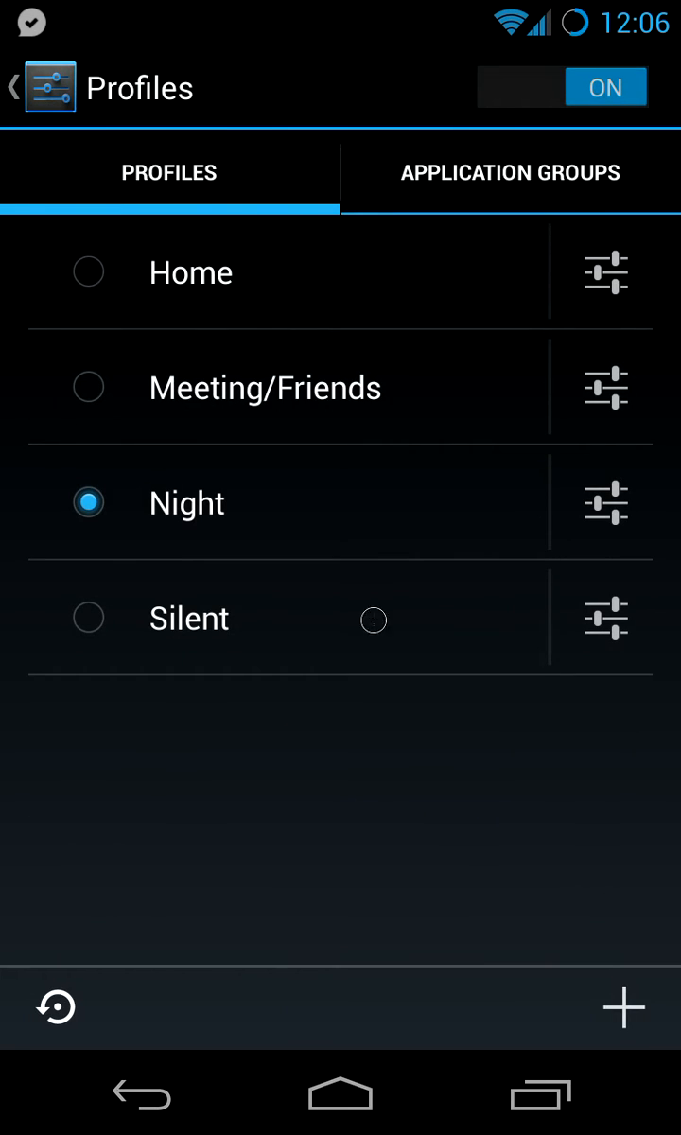
- Make Silent the active profile and scroll through its overrides to review them
left_click(89, 617)
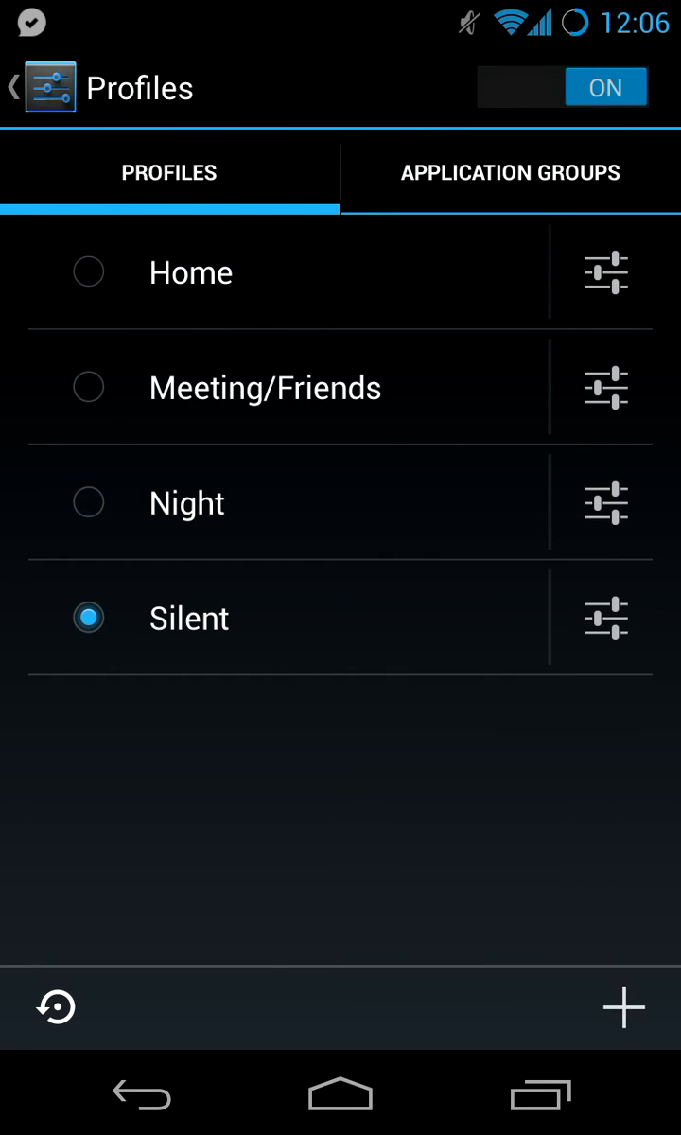
left_click(606, 617)
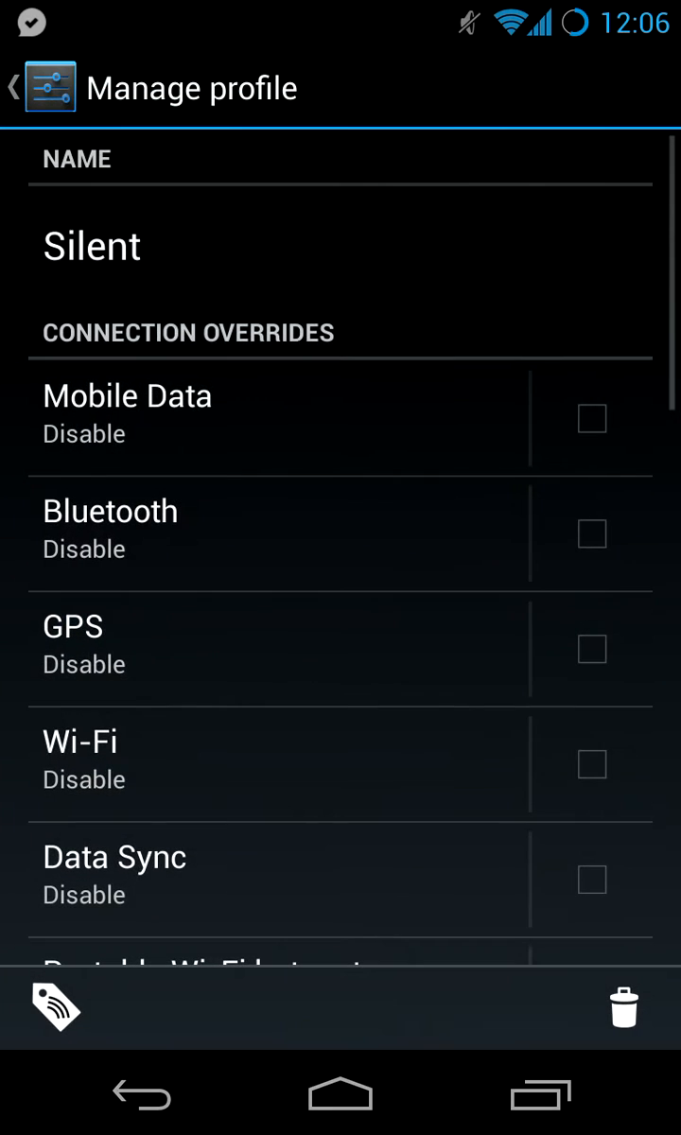
scroll("down", 3)
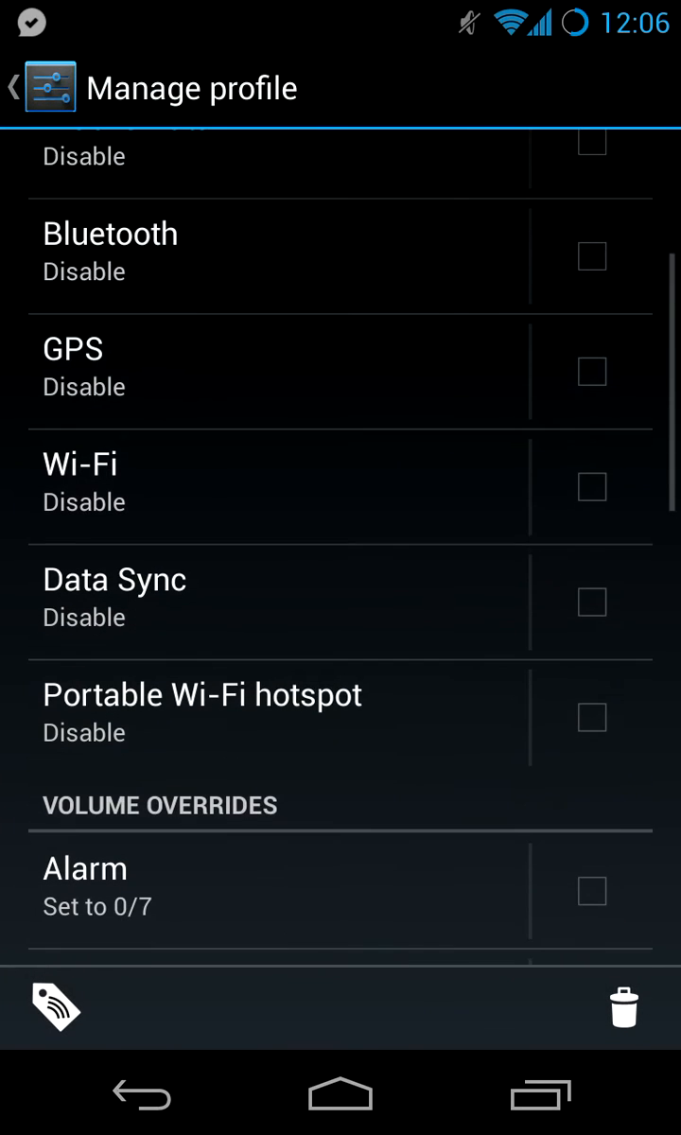
scroll("down", 3)
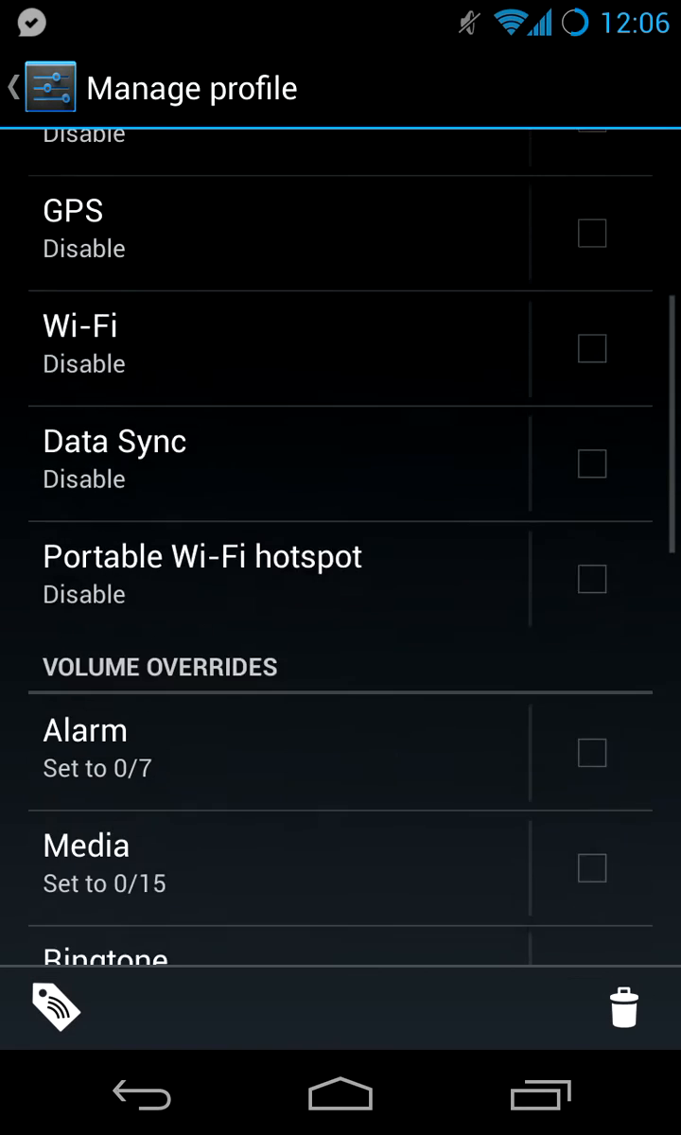
scroll("down", 3)
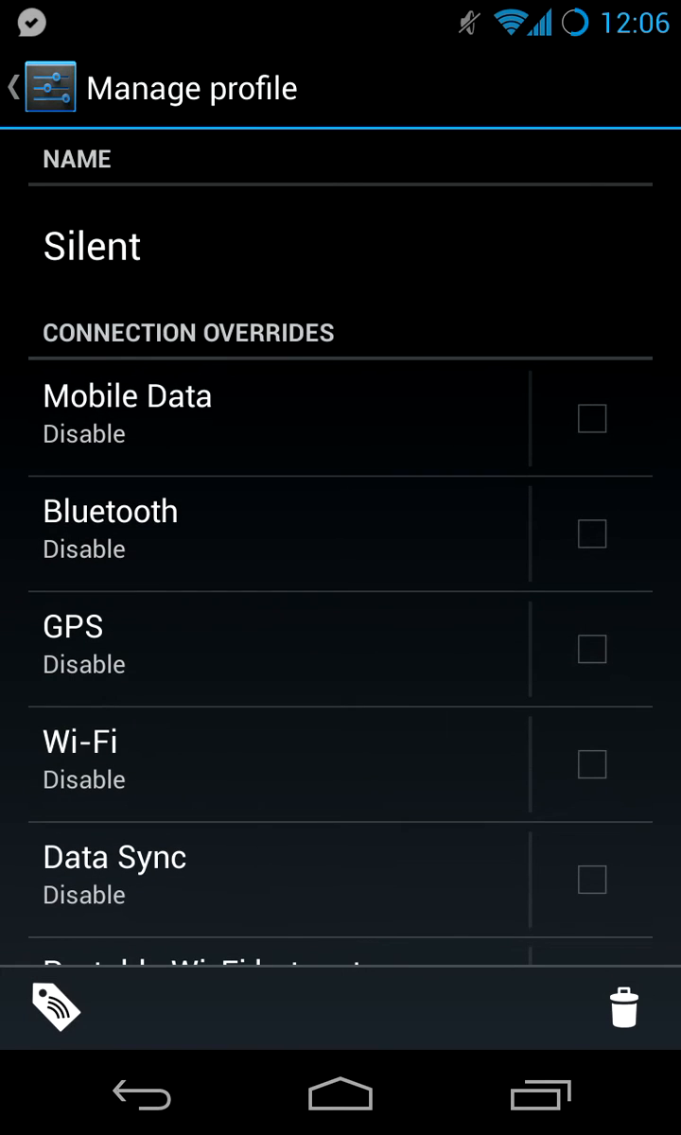
scroll("down", 3)
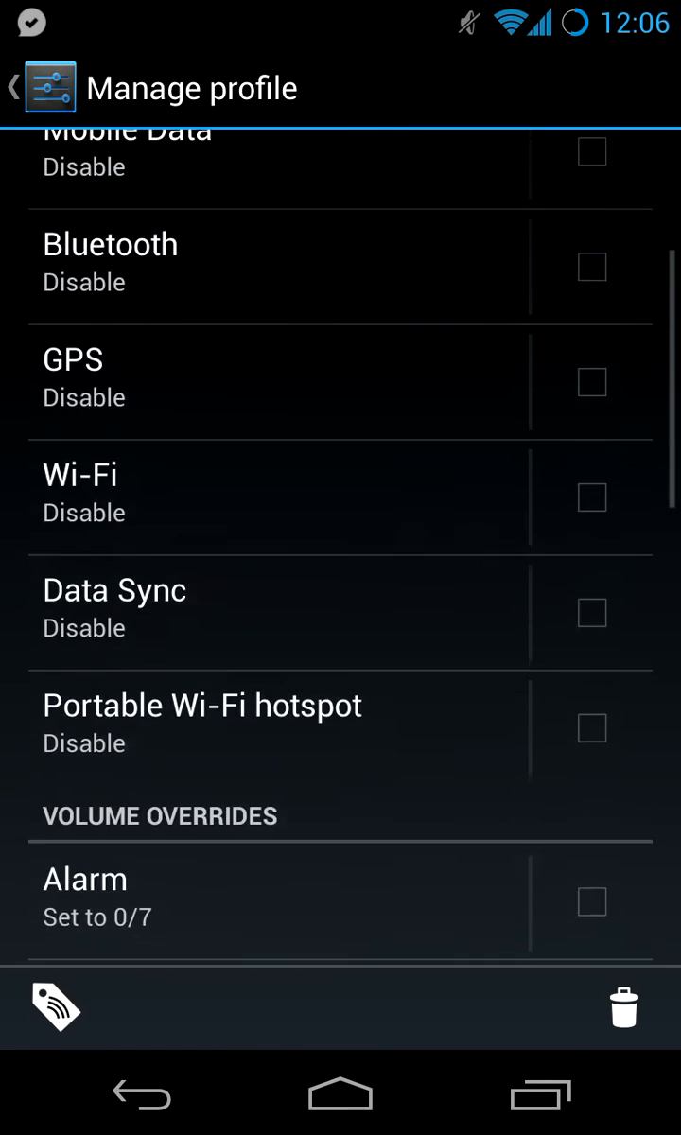
scroll("down", 3)
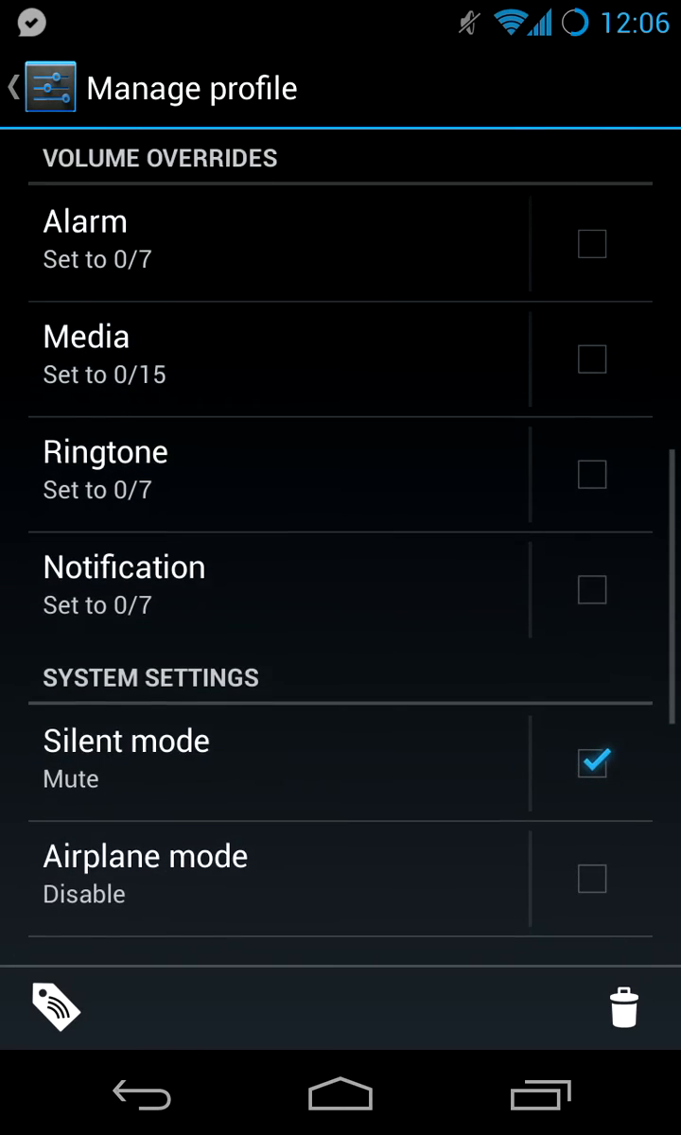
scroll("down", 3)
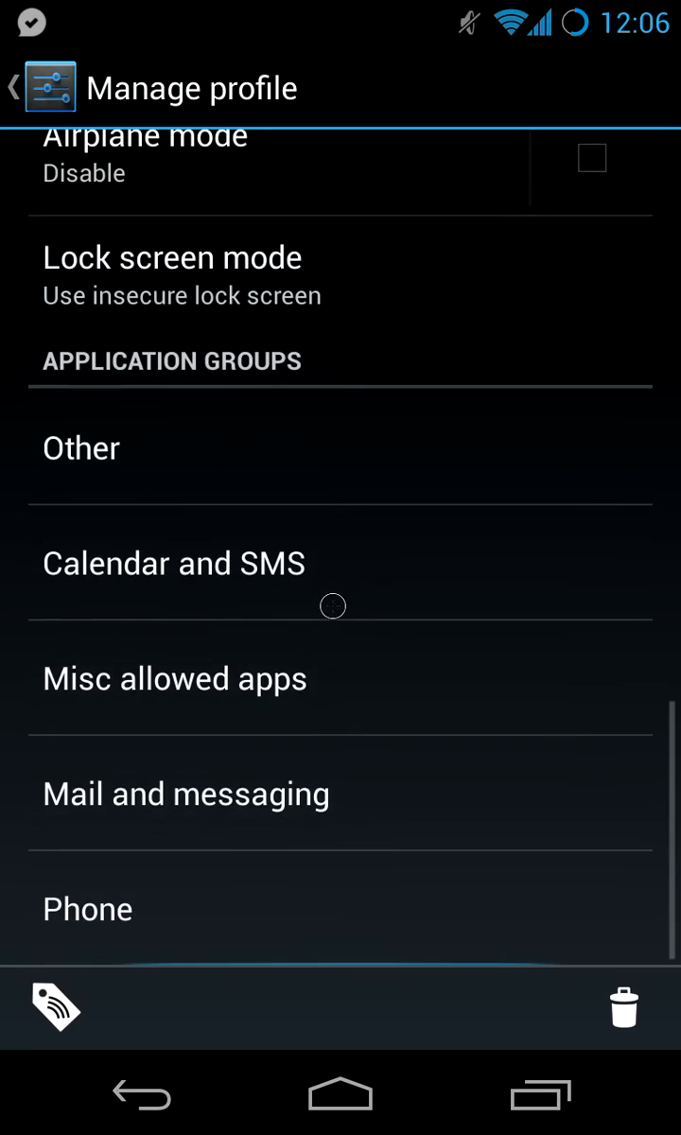
scroll("down", 3)
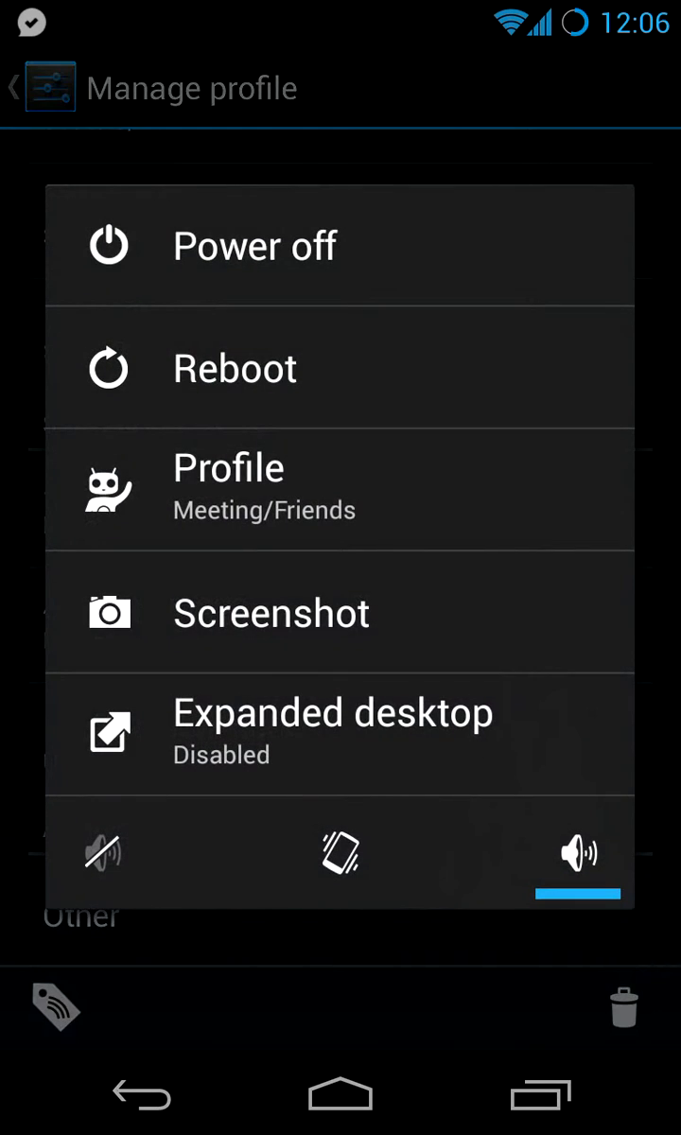
- View the power menu's profile chooser, dismiss it and leave the Silent profile's settings
left_click(104, 851)
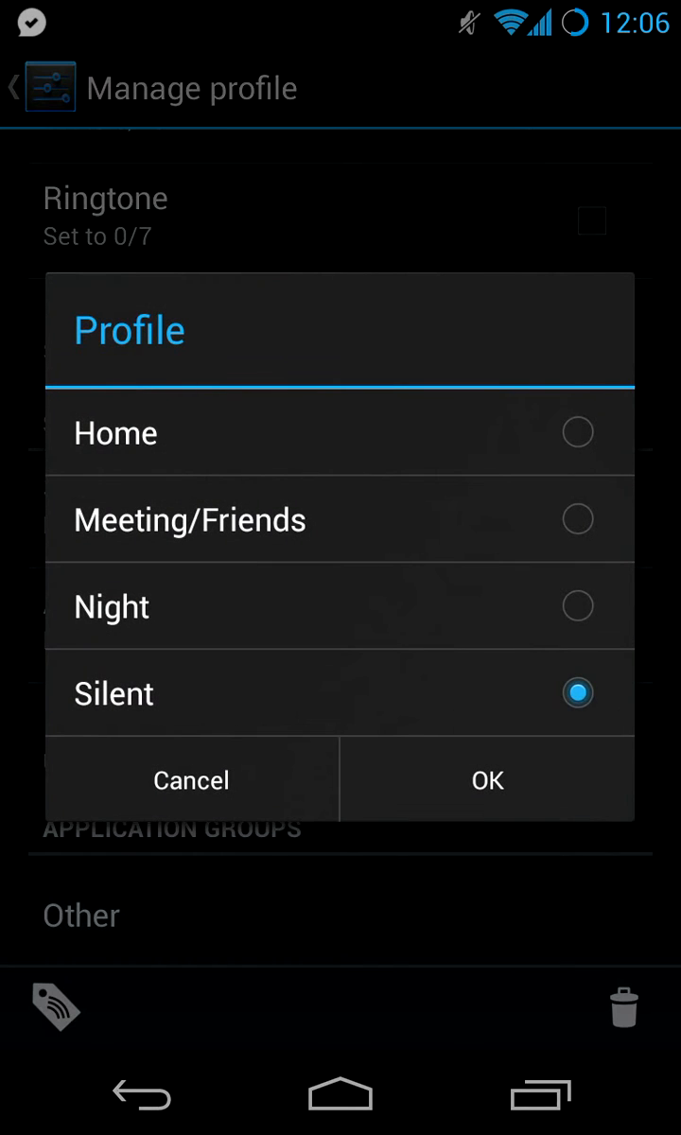
left_click(486, 780)
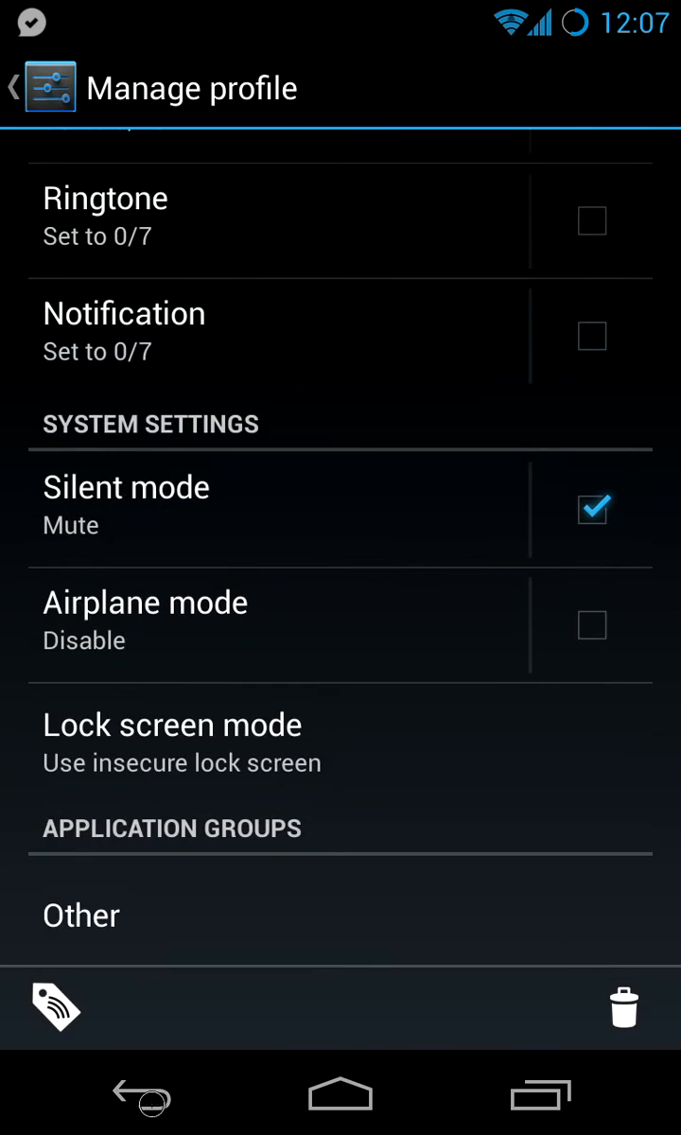
left_click(13, 87)
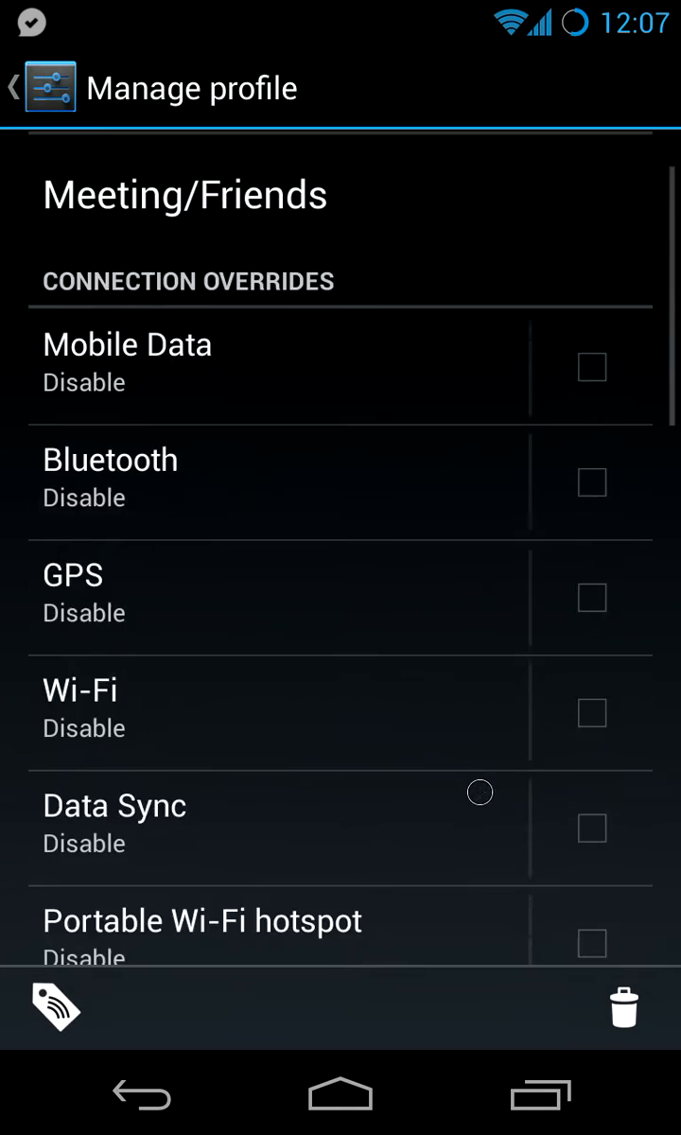
- Review a Meeting/Friends application group's notification overrides and return to the Profiles list
scroll("down", 3)
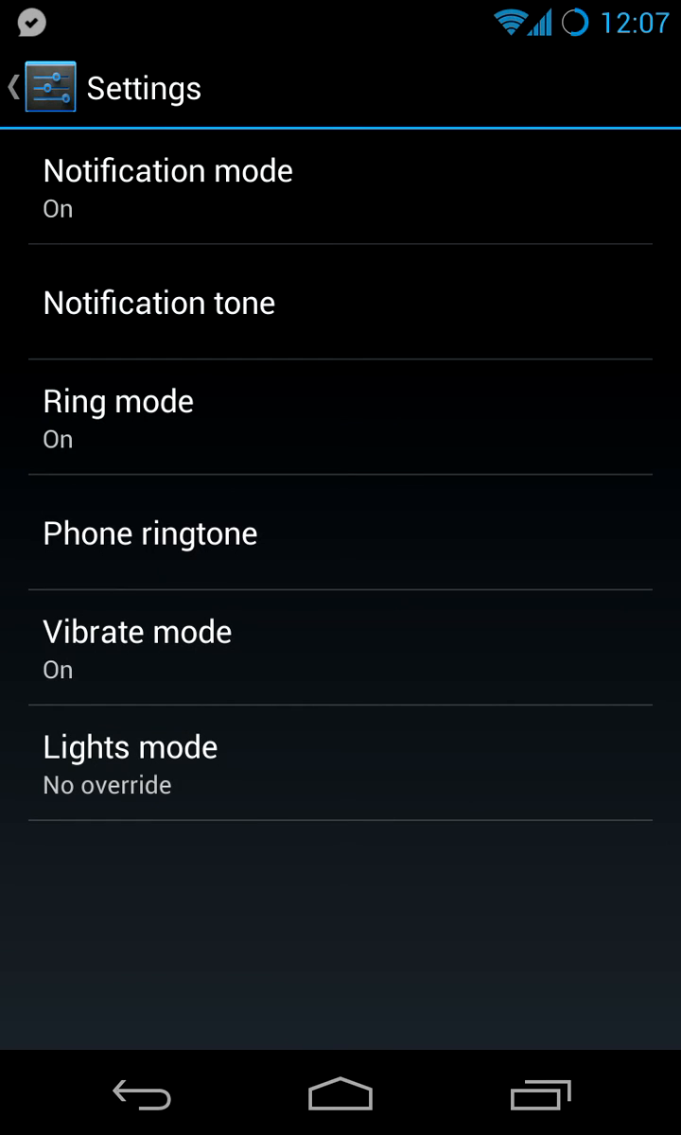
left_click(15, 87)
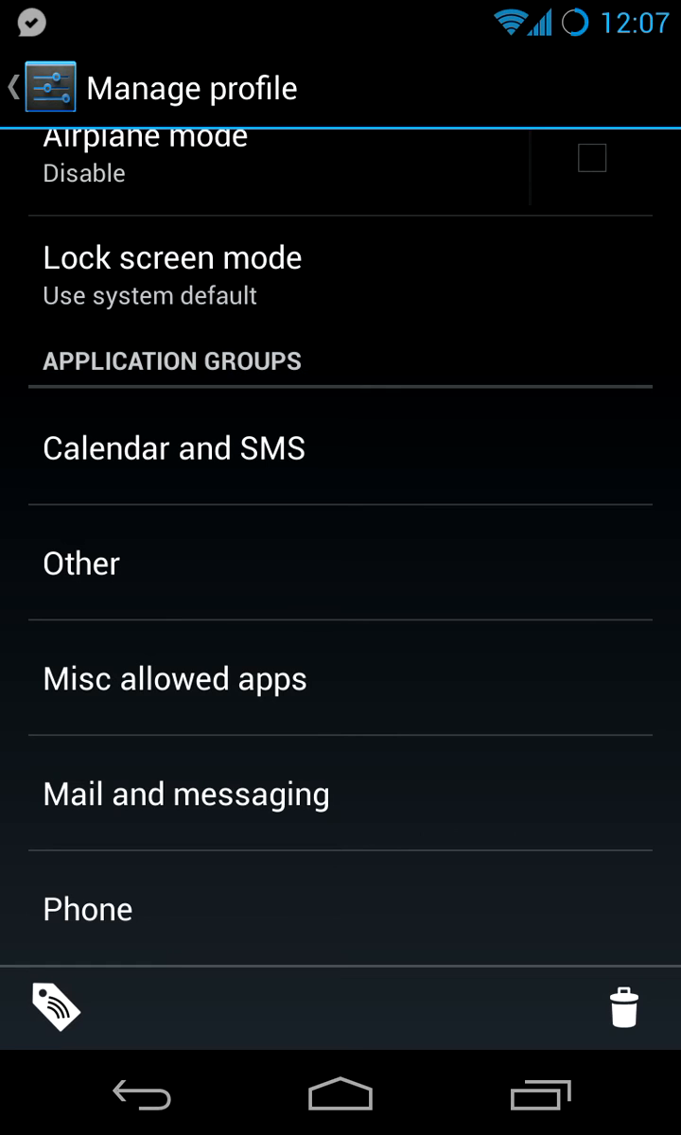
left_click(15, 87)
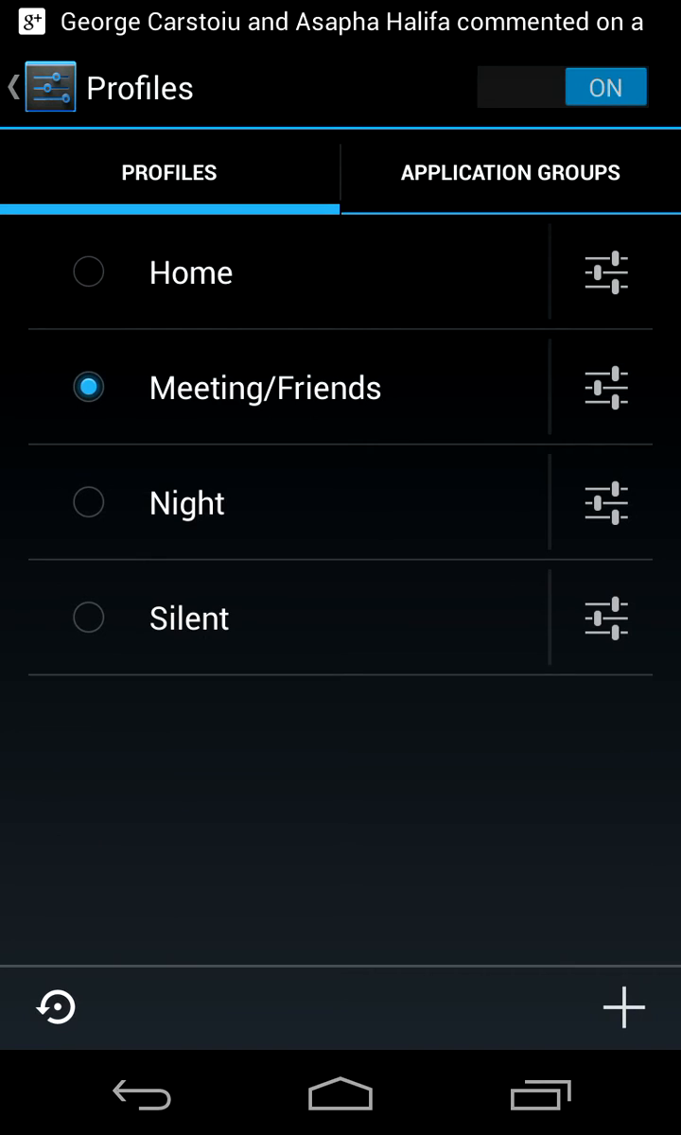
- Drag the Meeting/Friends ringtone volume override slider to about half and close the dialog
left_click(605, 273)
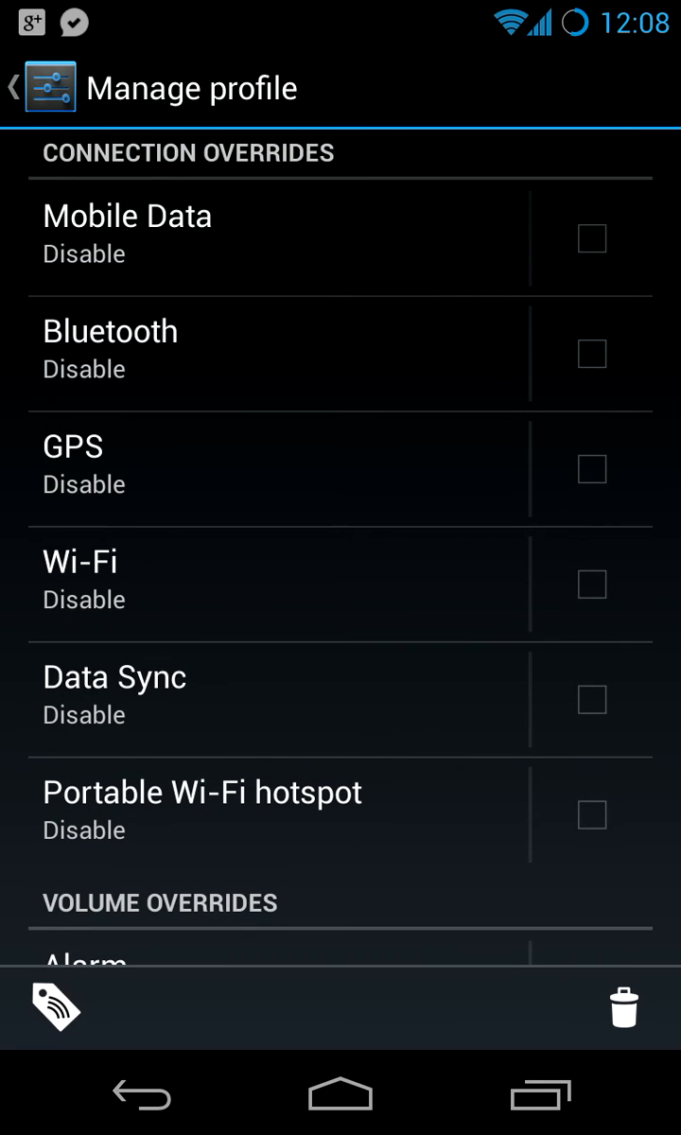
scroll("down", 3)
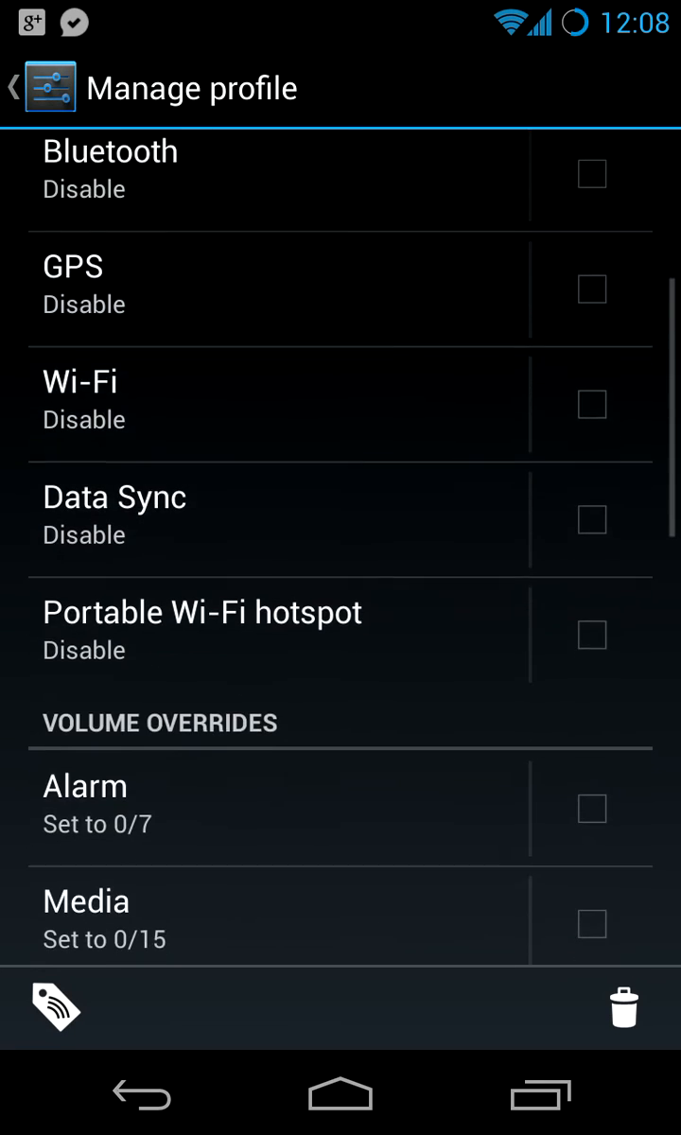
scroll("down", 3)
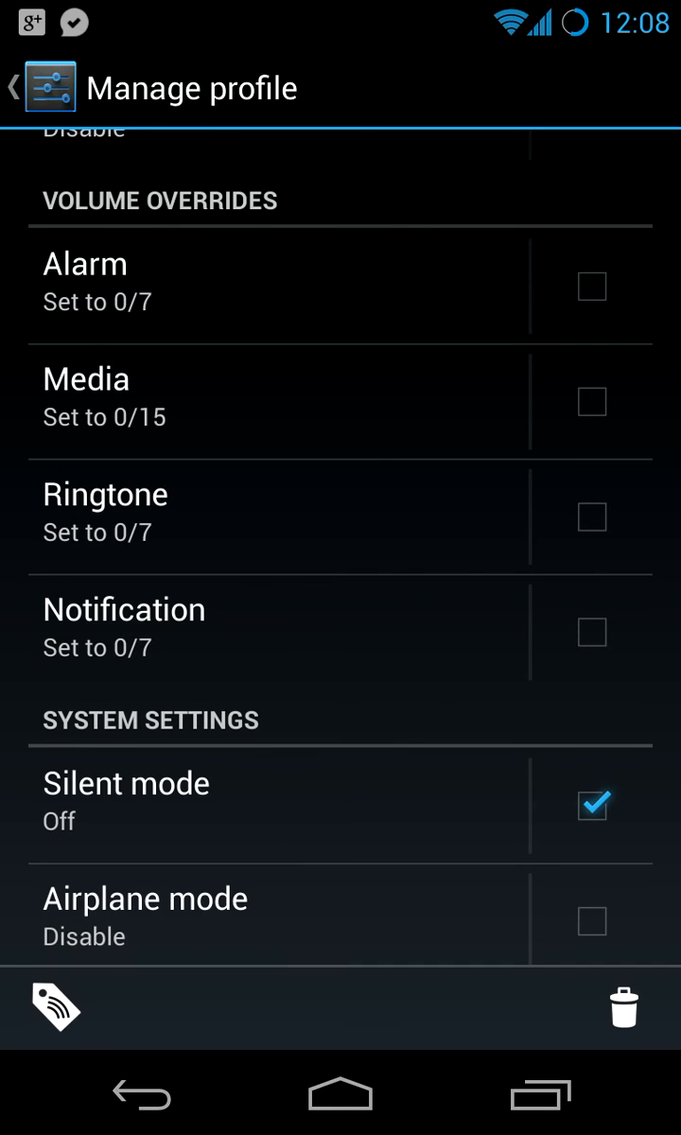
left_click(106, 494)
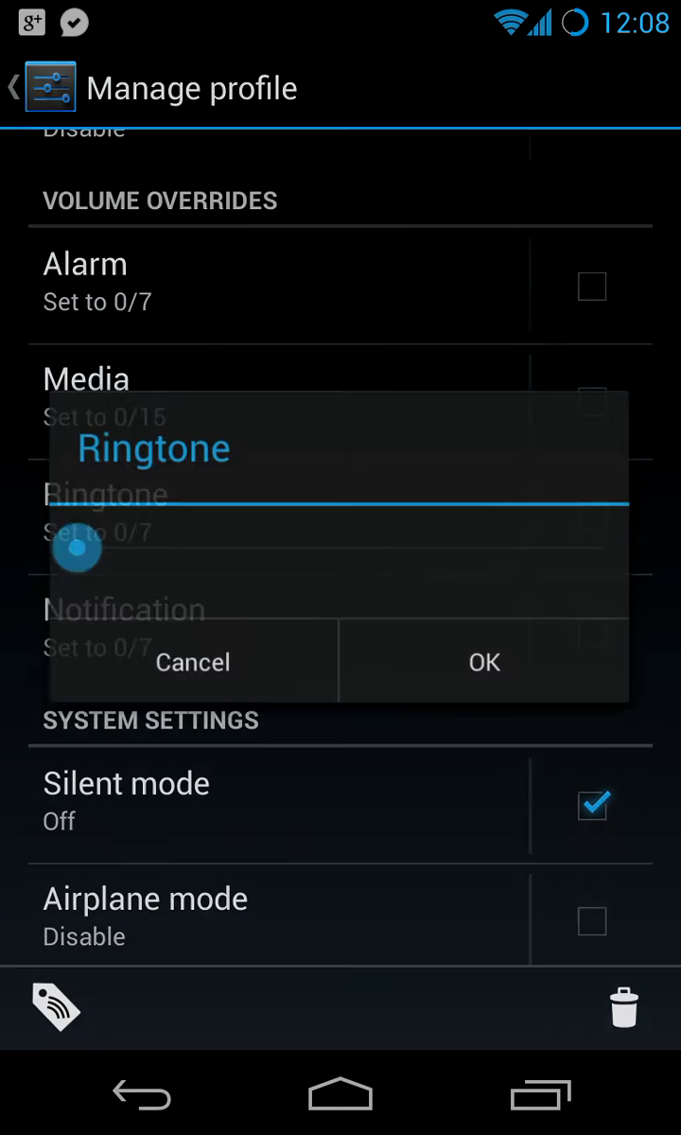
left_click_drag(76, 547, 303, 547)
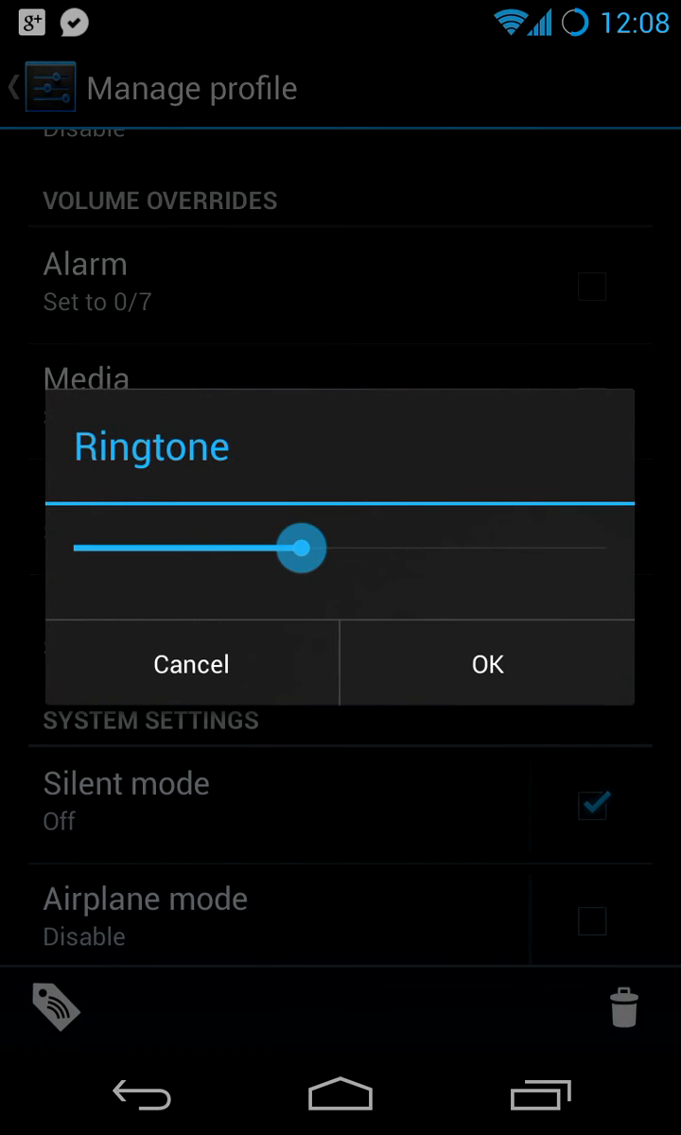
left_click(488, 662)
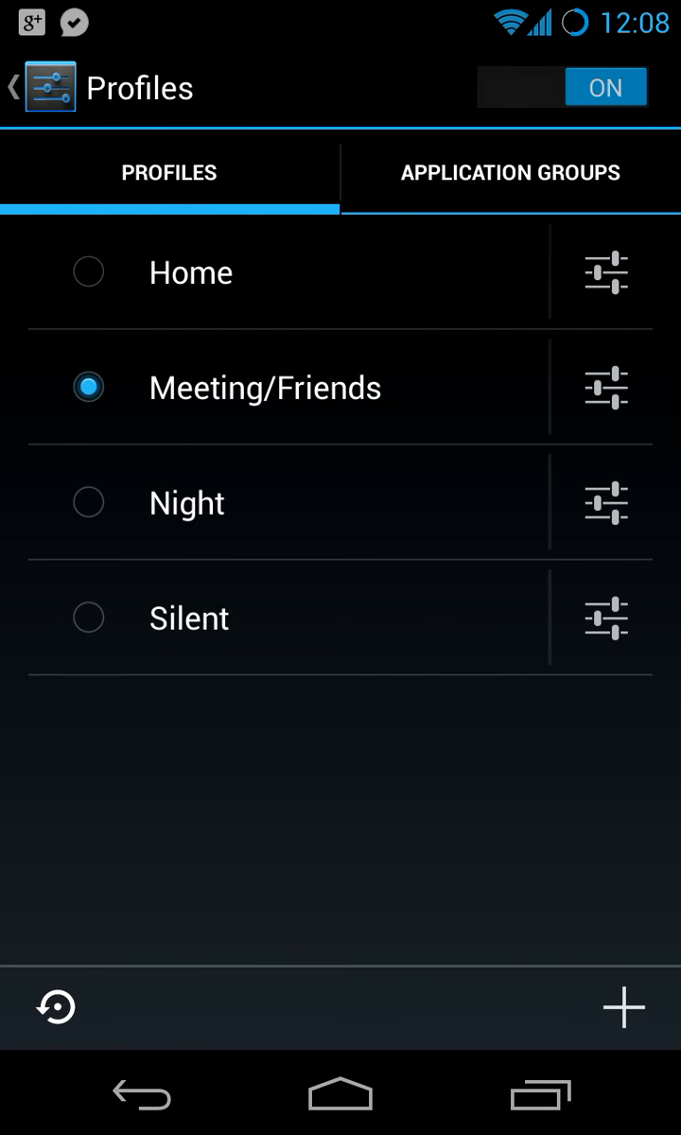
- Confirm the Meeting/Friends ringtone volume override at 3/7
left_click(605, 386)
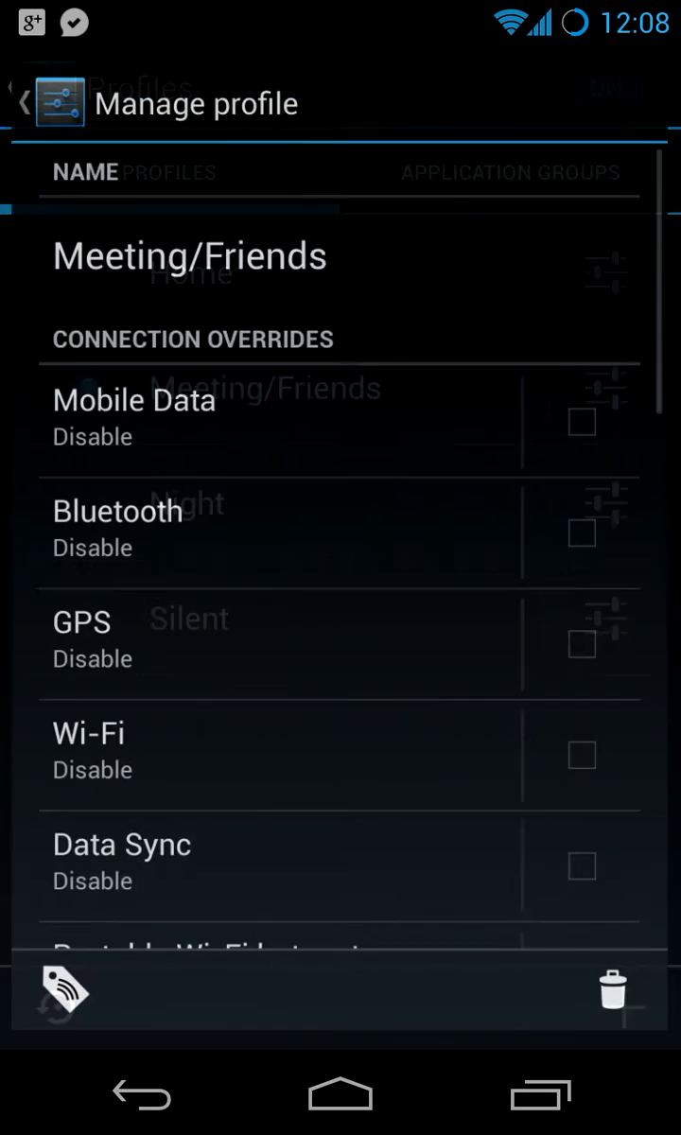
scroll("down", 3)
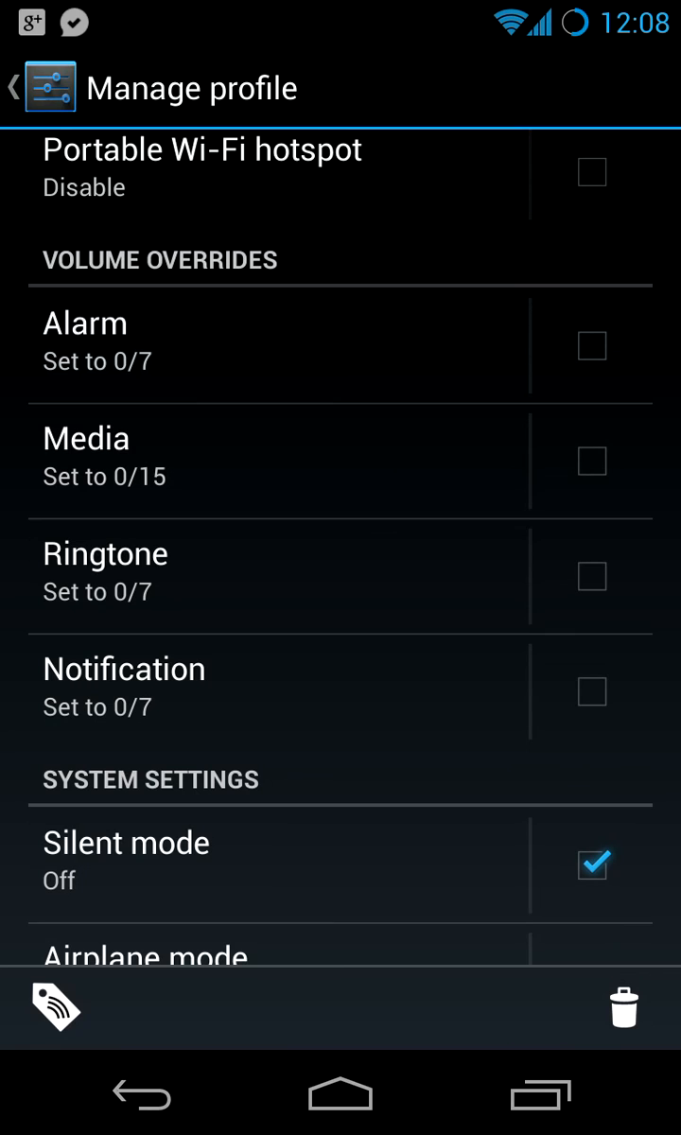
left_click(106, 553)
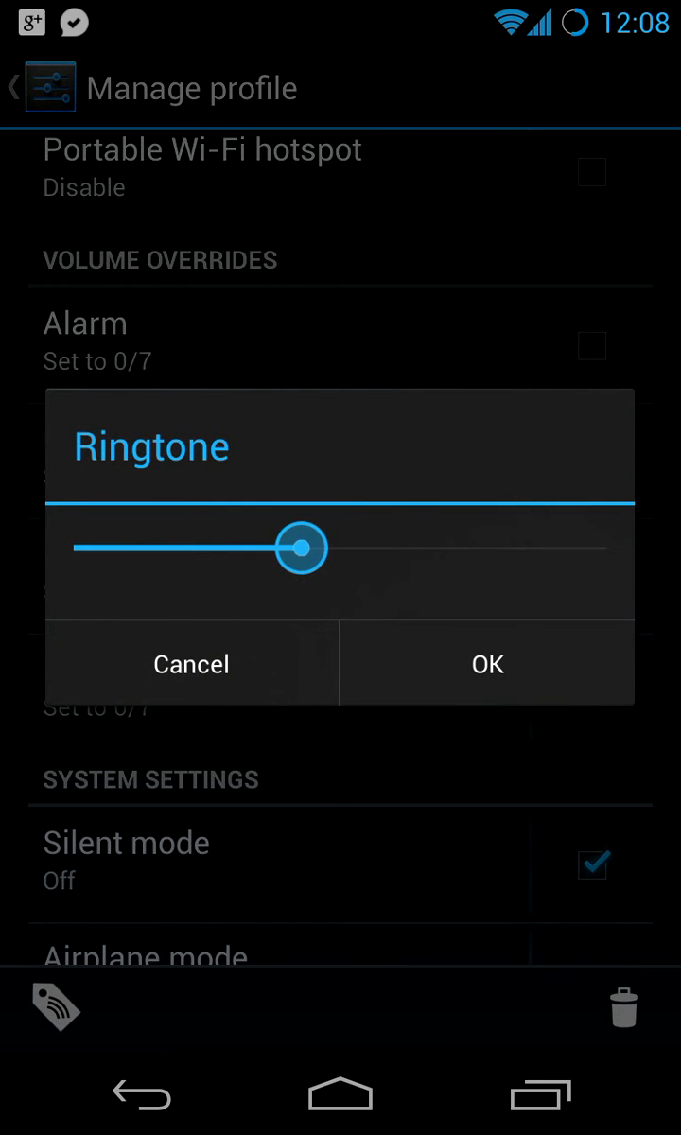
left_click(486, 662)
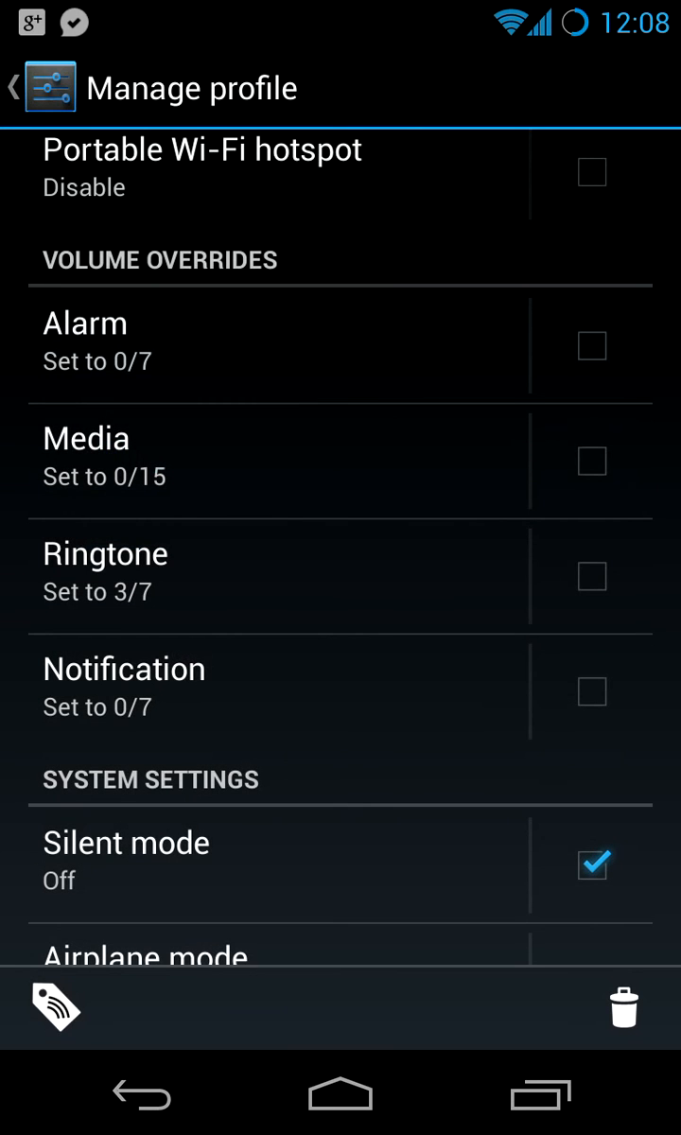
scroll("down", 3)
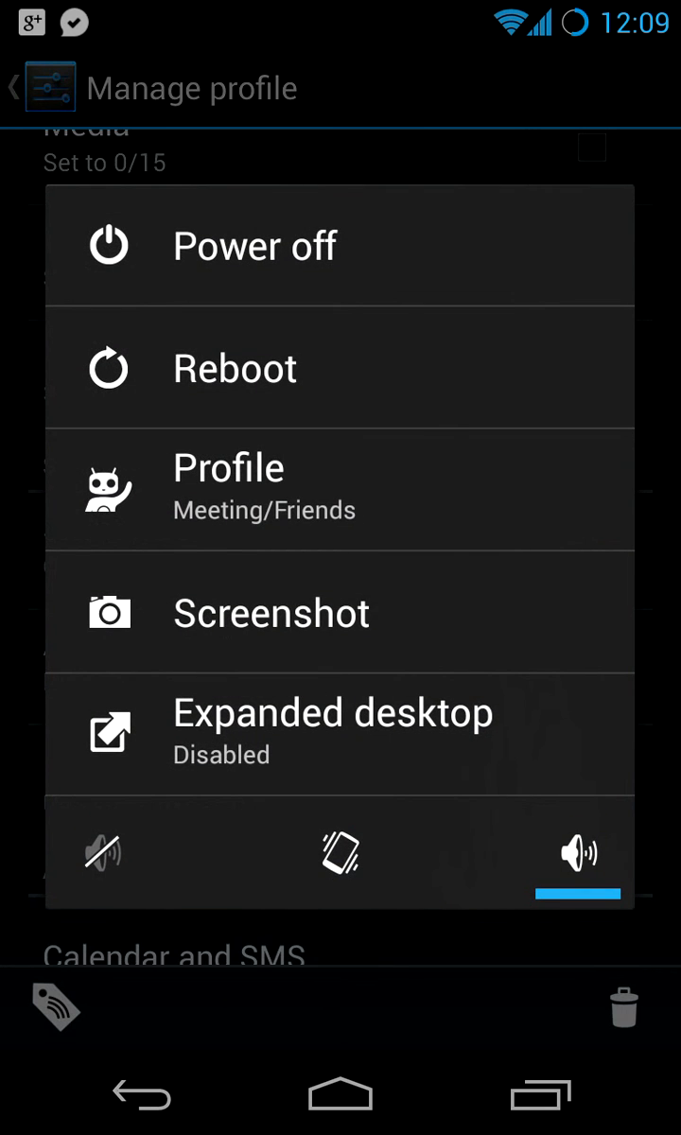
- Dismiss the power menu and enable the 3/7 Ringtone volume override
left_click(103, 854)
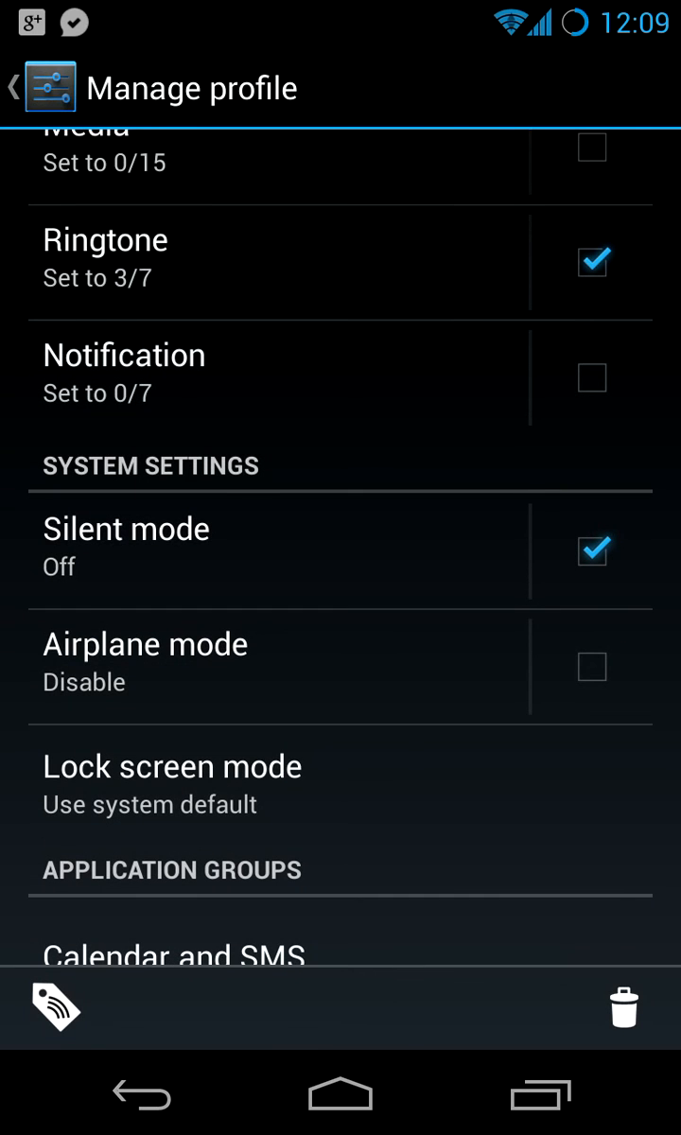
scroll("down", 3)
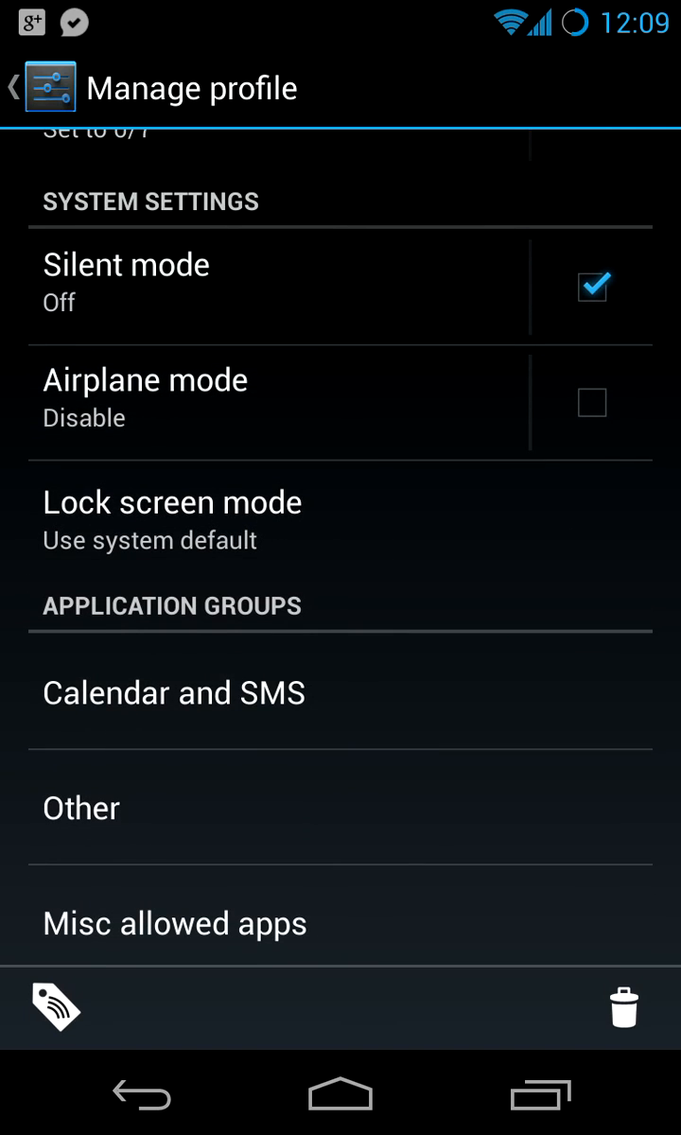
left_click(172, 502)
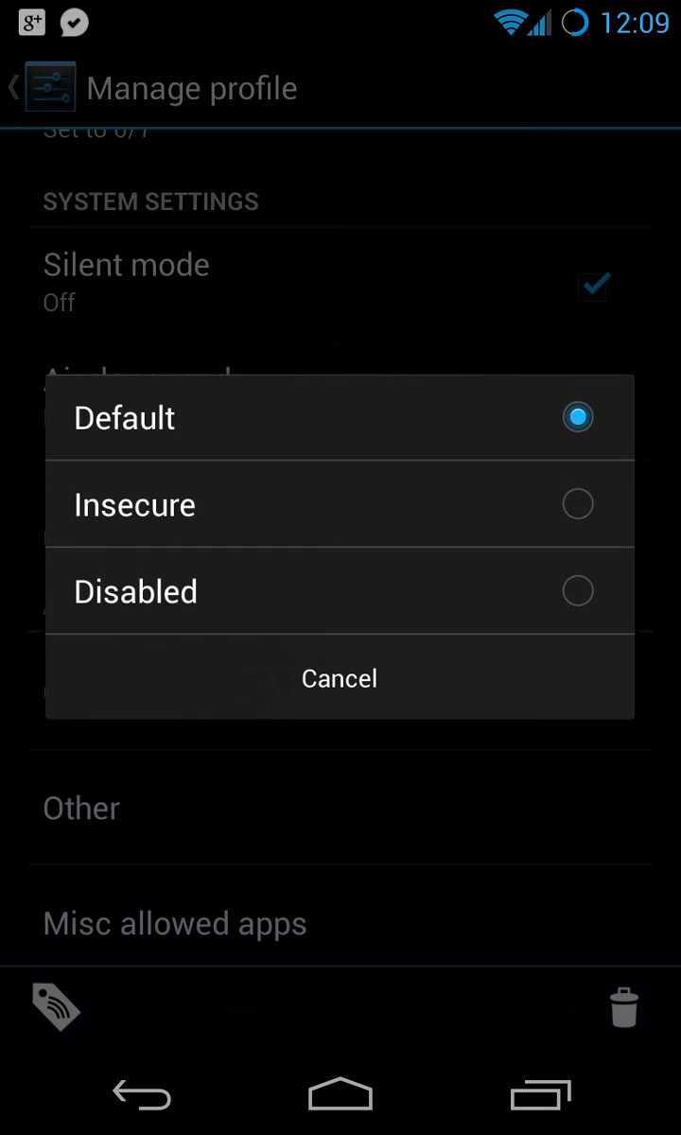
left_click(340, 677)
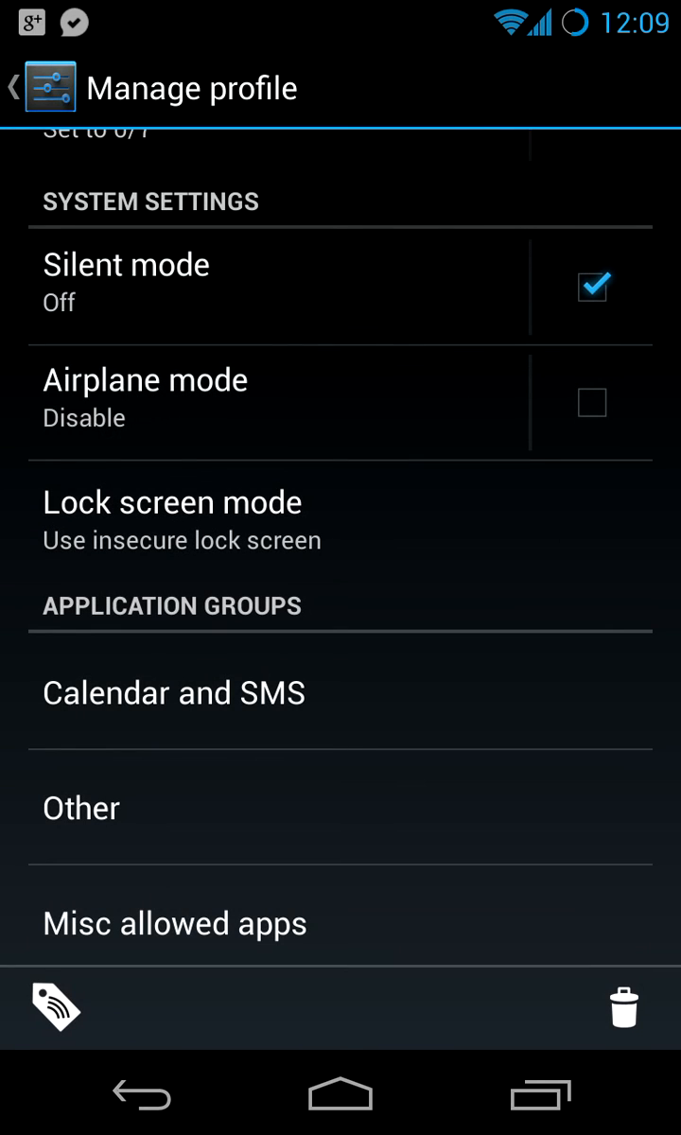
left_click(170, 504)
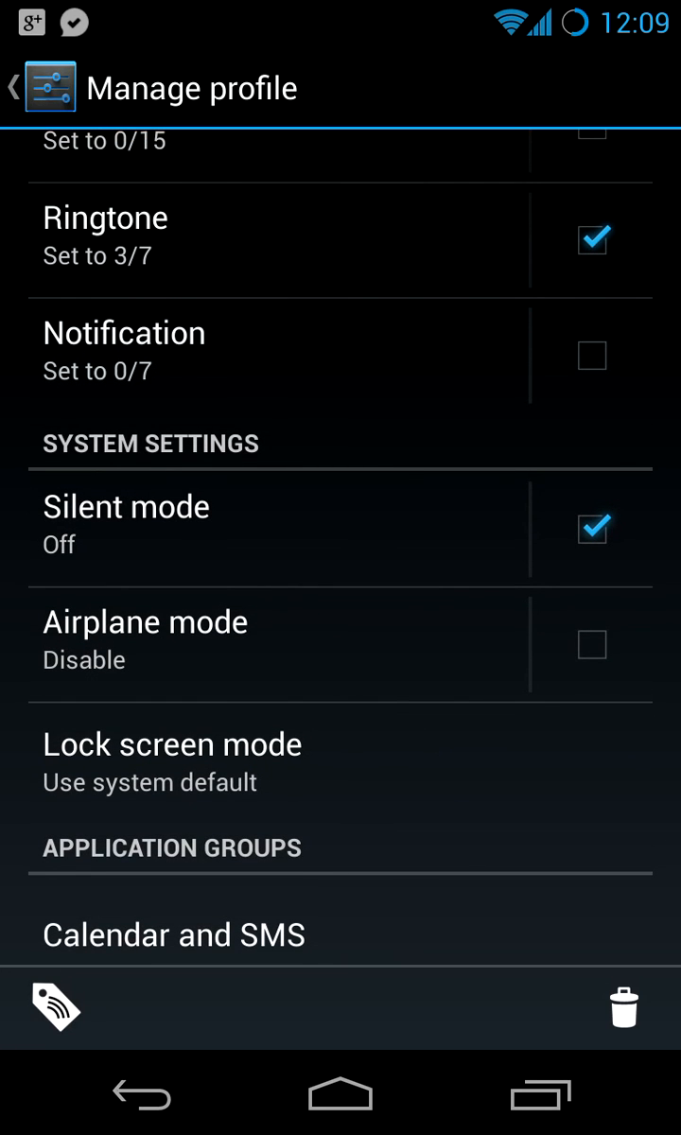
scroll("down", 3)
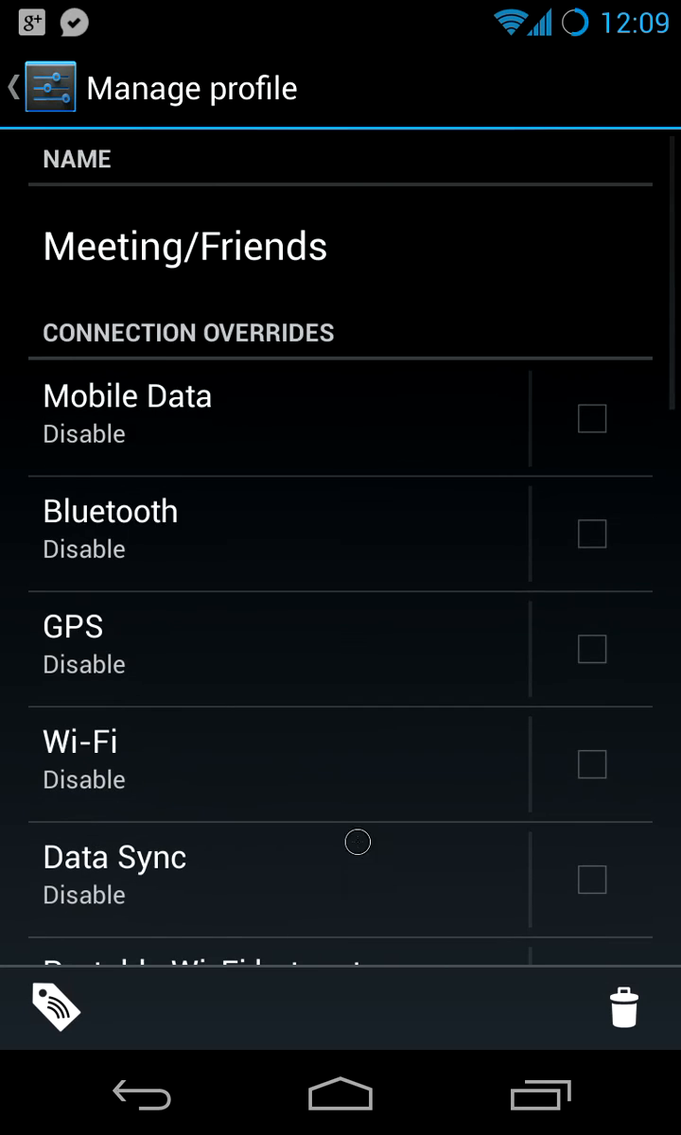
scroll("down", 3)
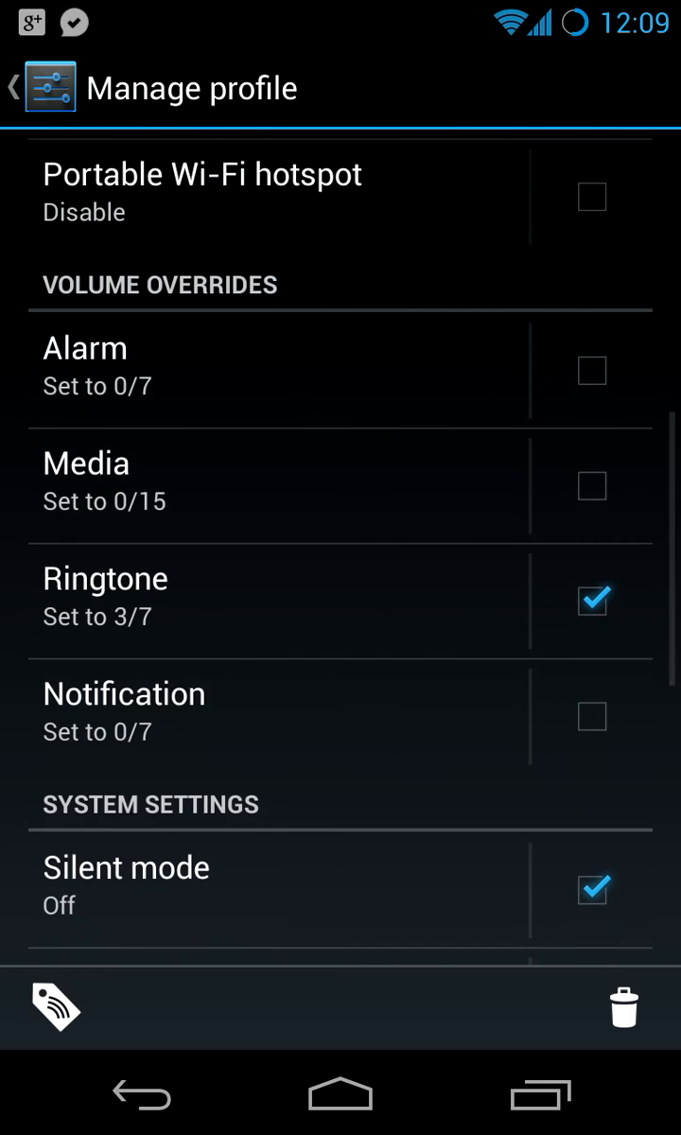